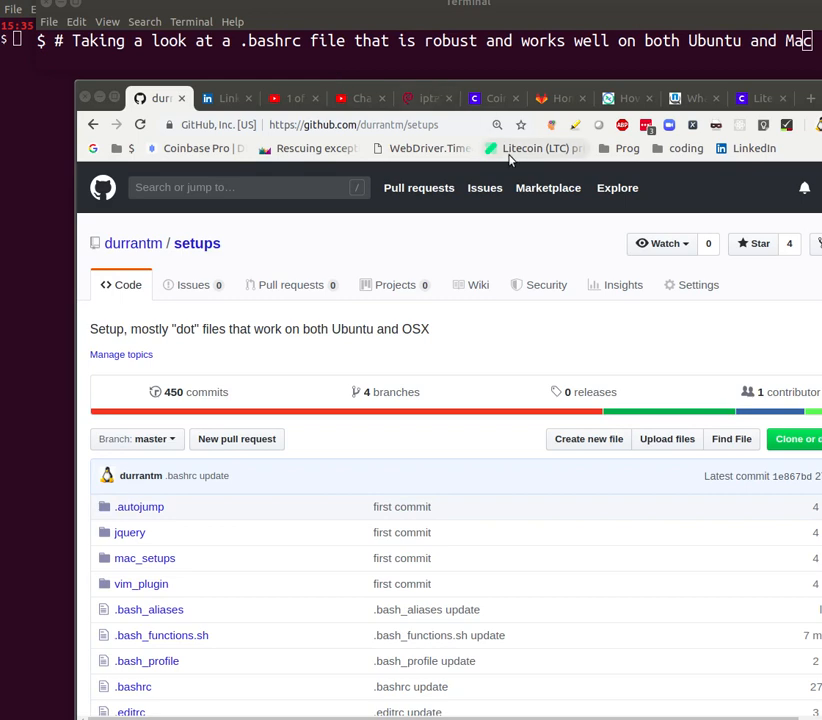
pyautogui.moveTo(230, 256)
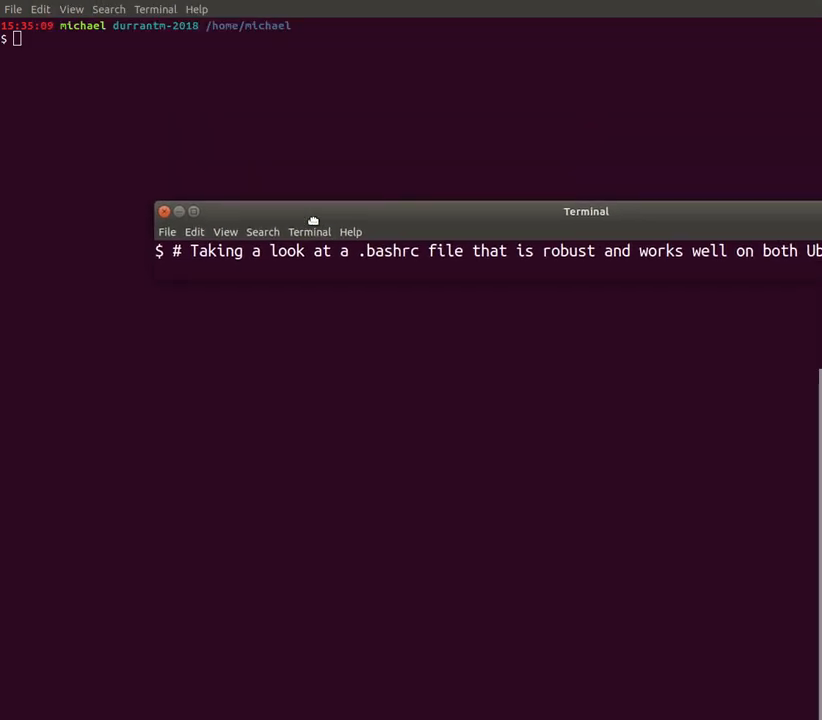
# Step: Open ~/.bashrc in vim, showing its history options, prompt definitions and PATH exports
pyautogui.click(164, 211)
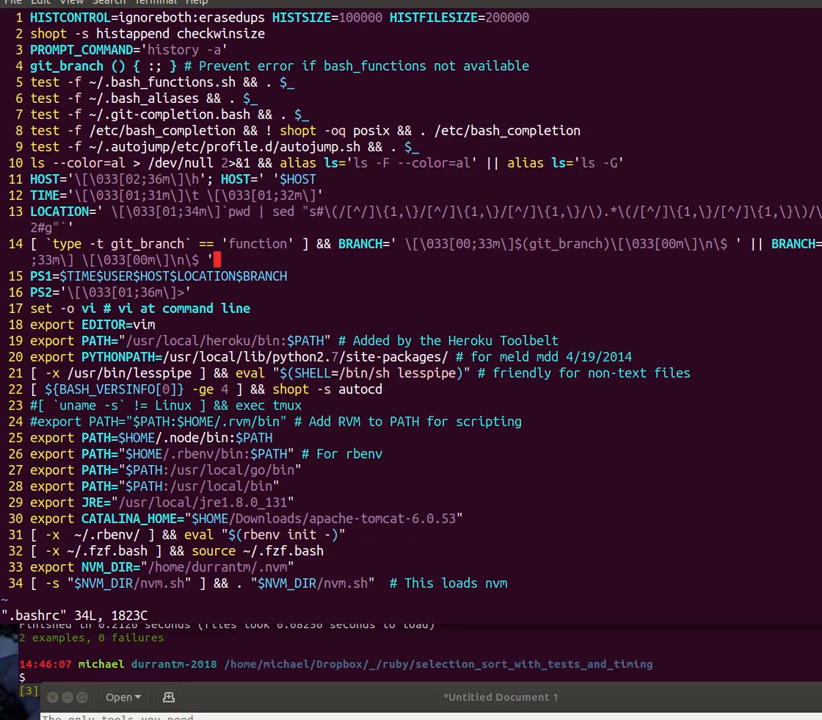
pyautogui.moveTo(145, 45)
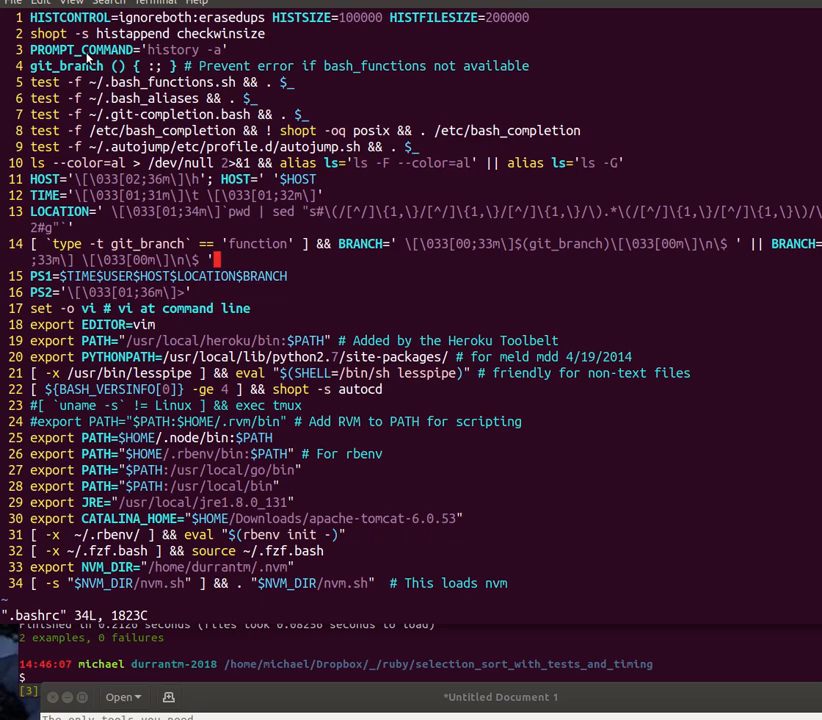
pyautogui.moveTo(86, 68)
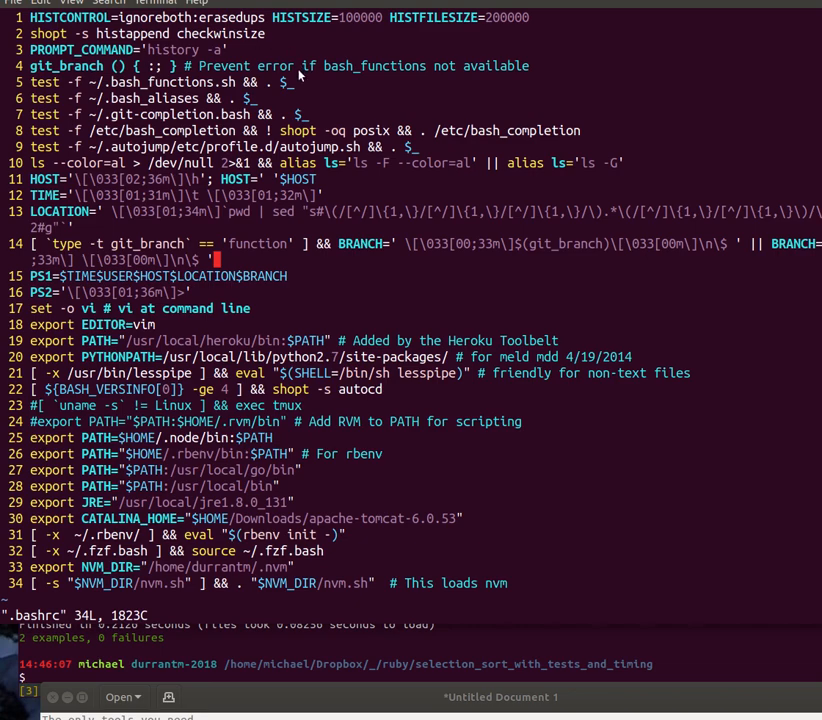
pyautogui.moveTo(281, 286)
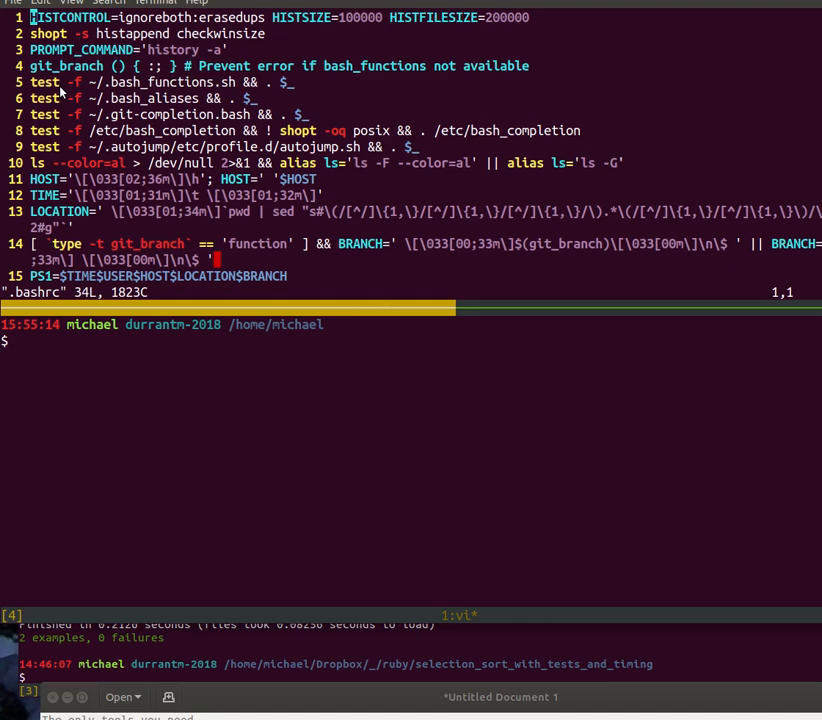
pyautogui.moveTo(93, 97)
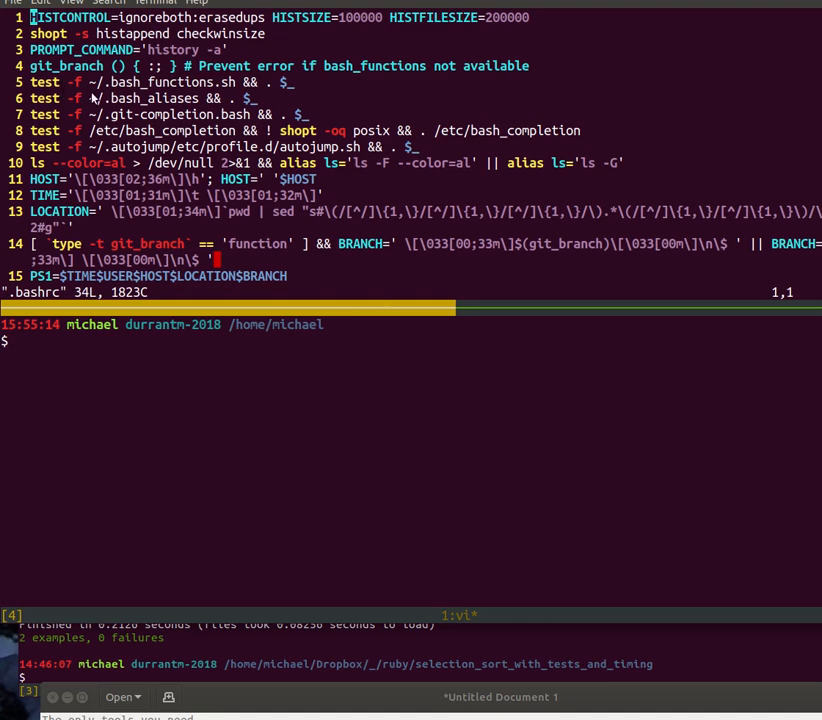
pyautogui.moveTo(328, 125)
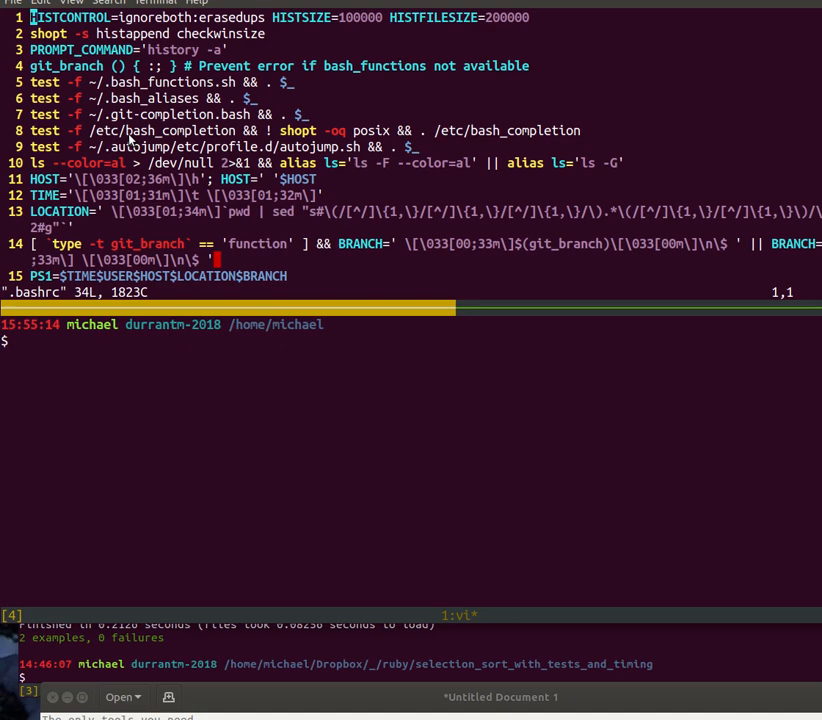
pyautogui.moveTo(137, 148)
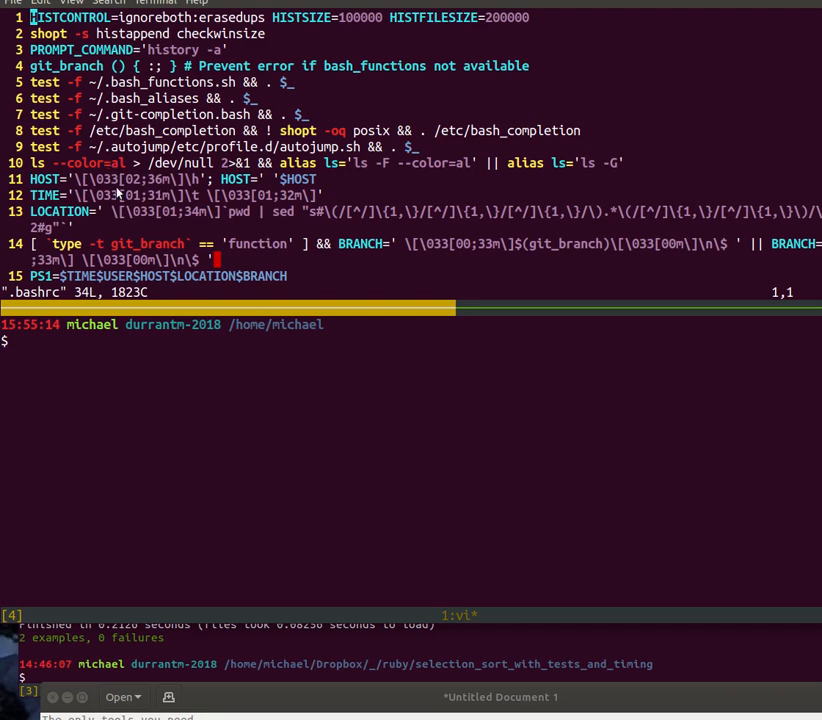
pyautogui.moveTo(120, 188)
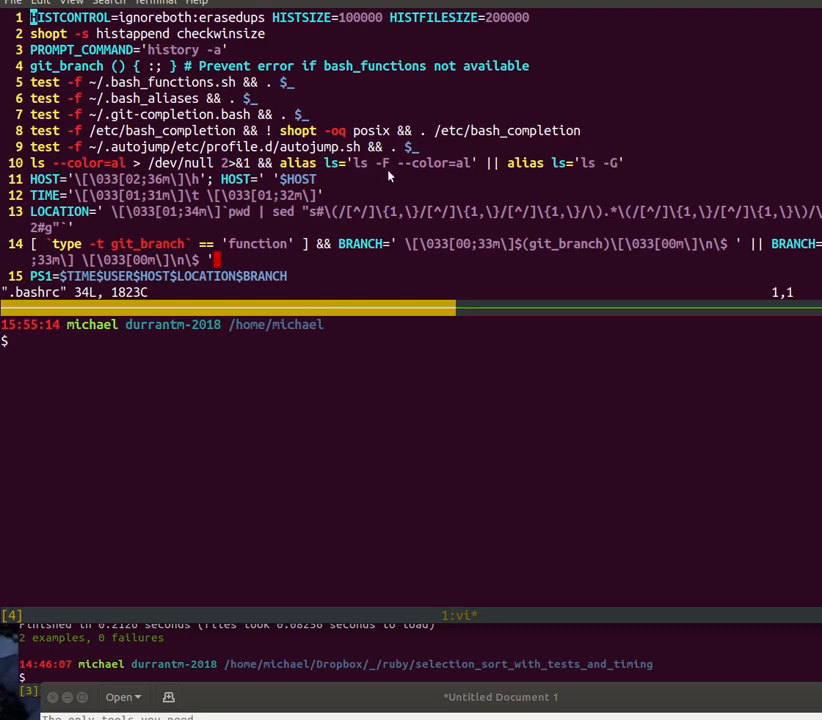
pyautogui.moveTo(467, 172)
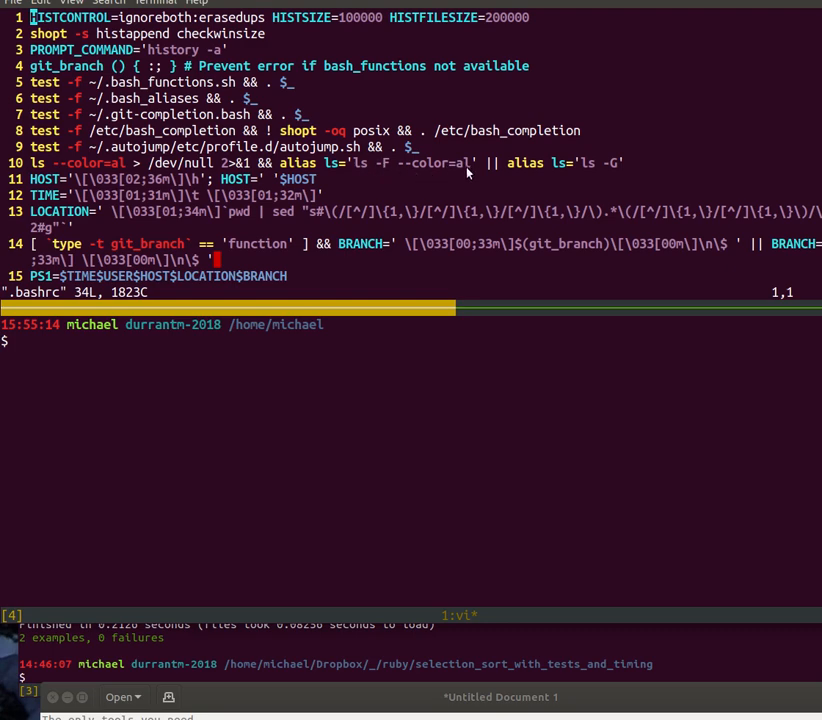
pyautogui.moveTo(515, 171)
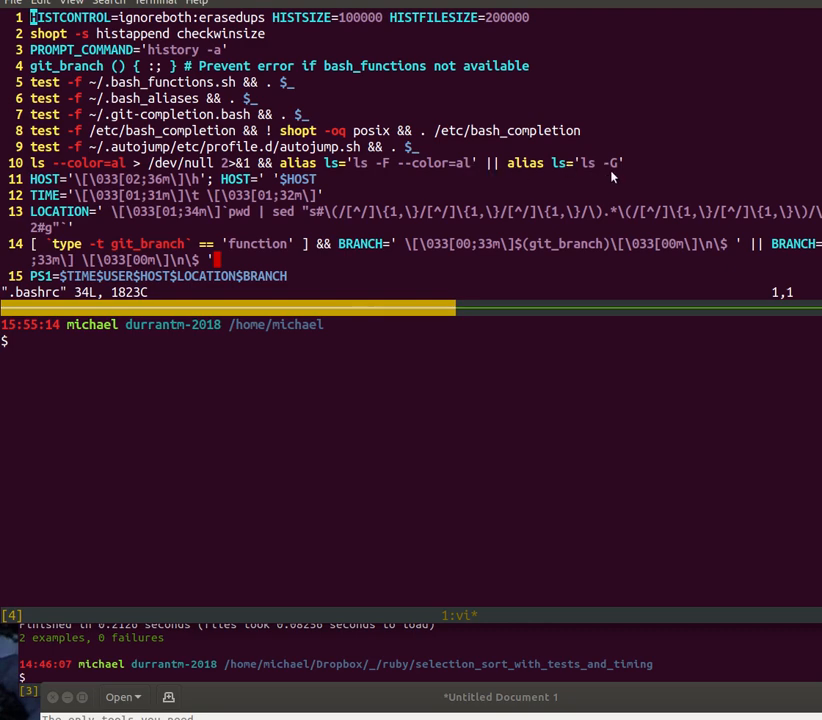
pyautogui.moveTo(628, 173)
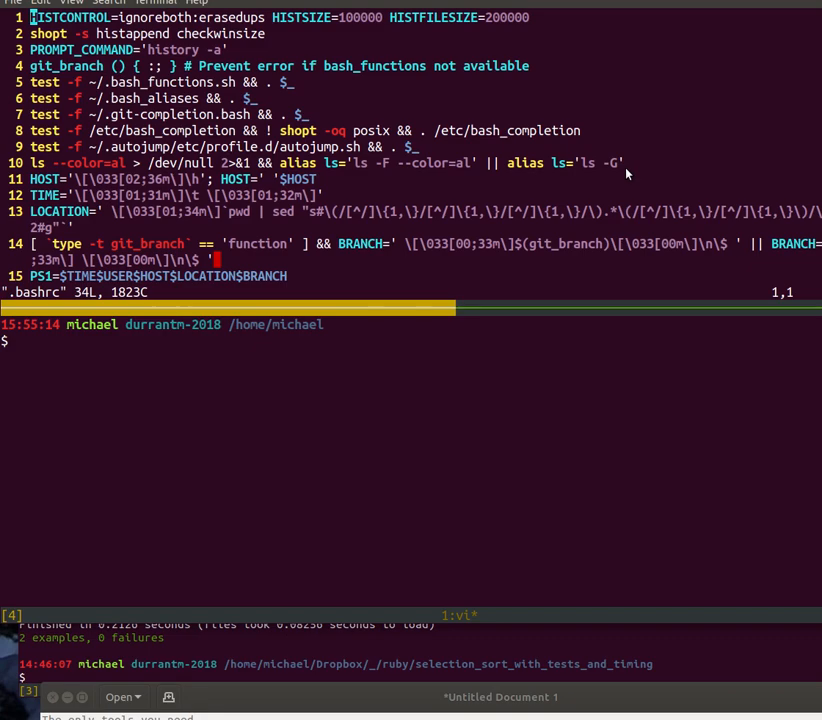
pyautogui.moveTo(177, 147)
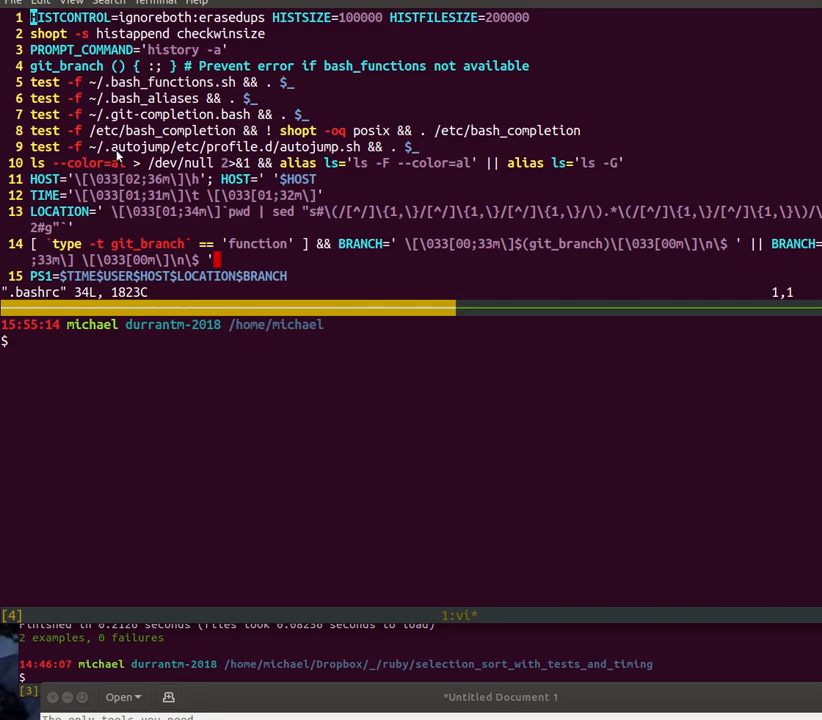
pyautogui.scroll(-3)
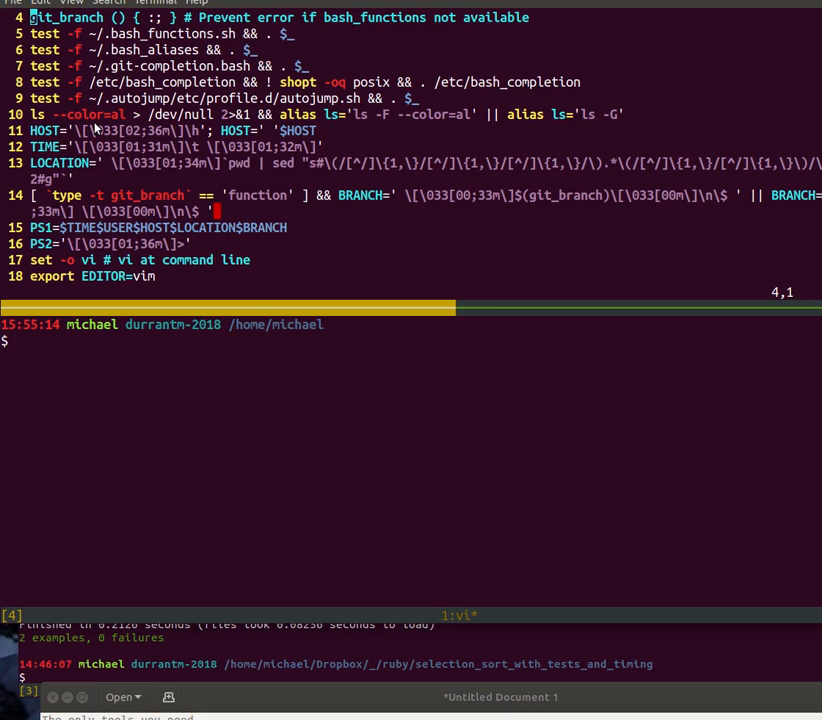
pyautogui.moveTo(193, 148)
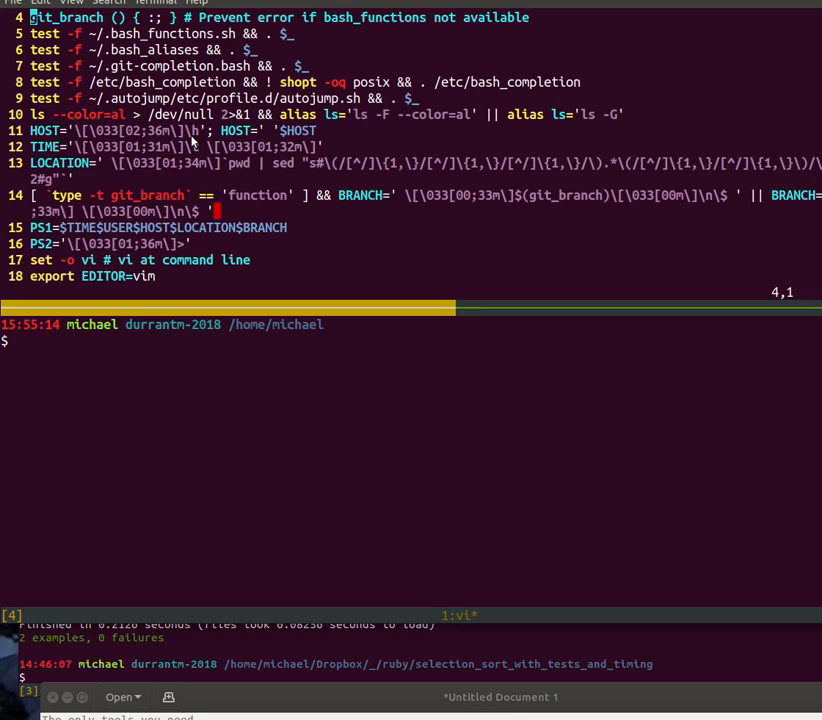
pyautogui.moveTo(278, 133)
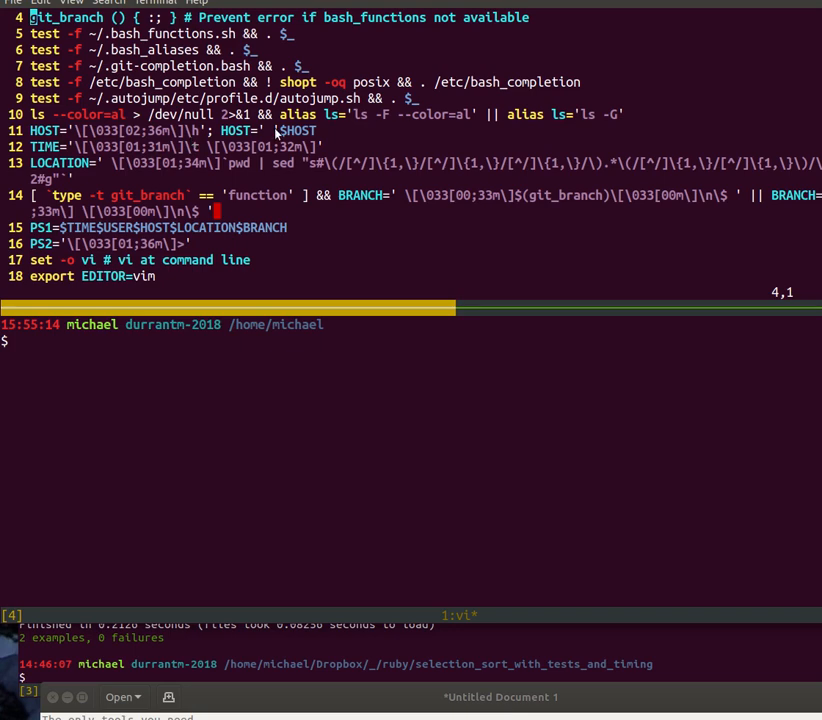
pyautogui.moveTo(296, 137)
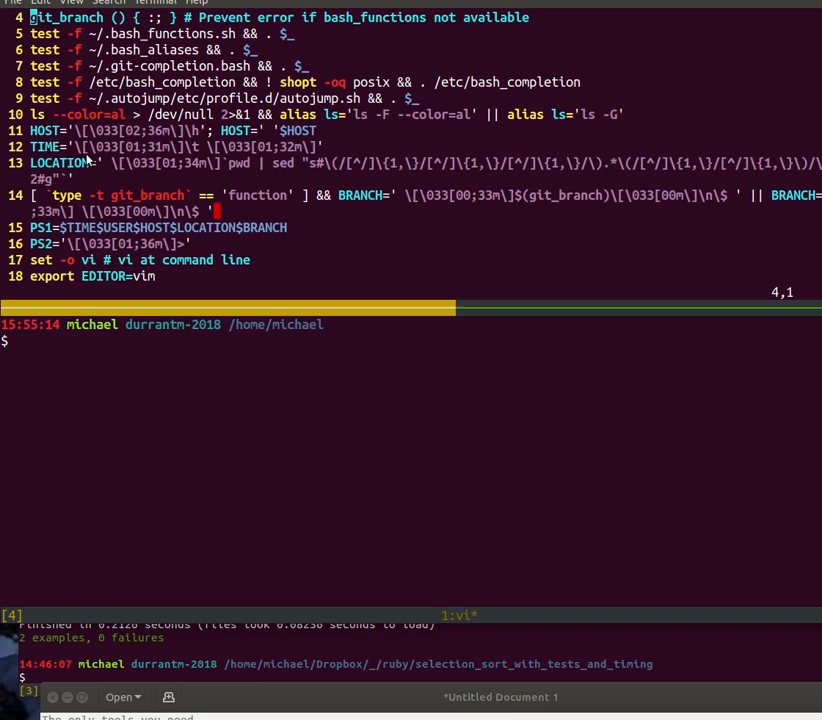
pyautogui.moveTo(195, 155)
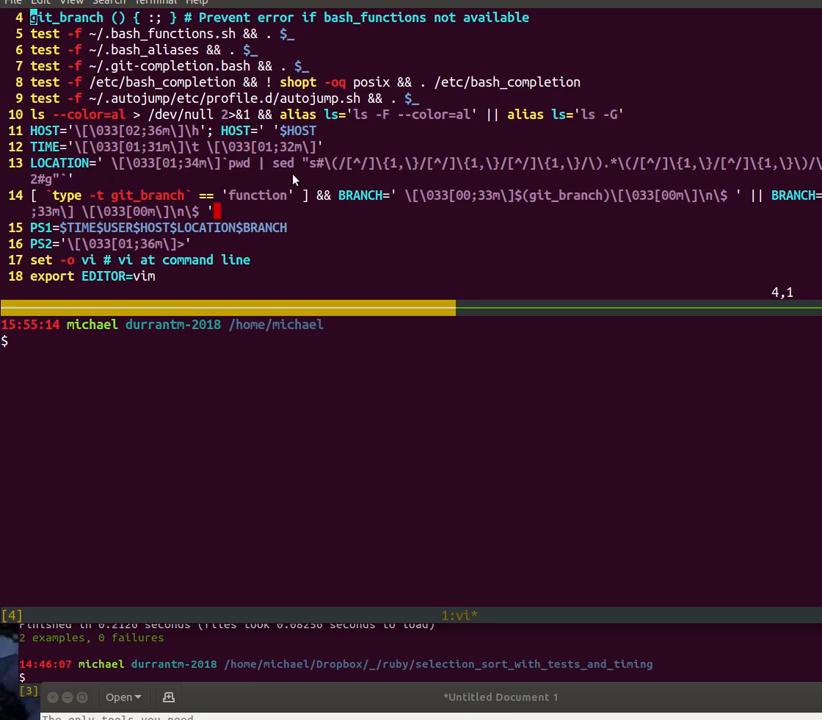
pyautogui.moveTo(345, 180)
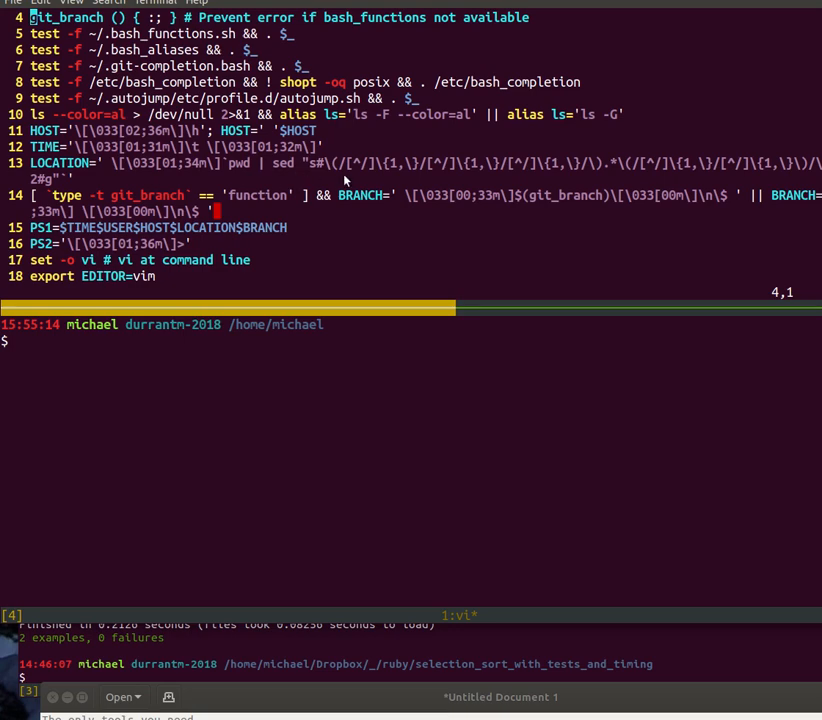
pyautogui.moveTo(622, 195)
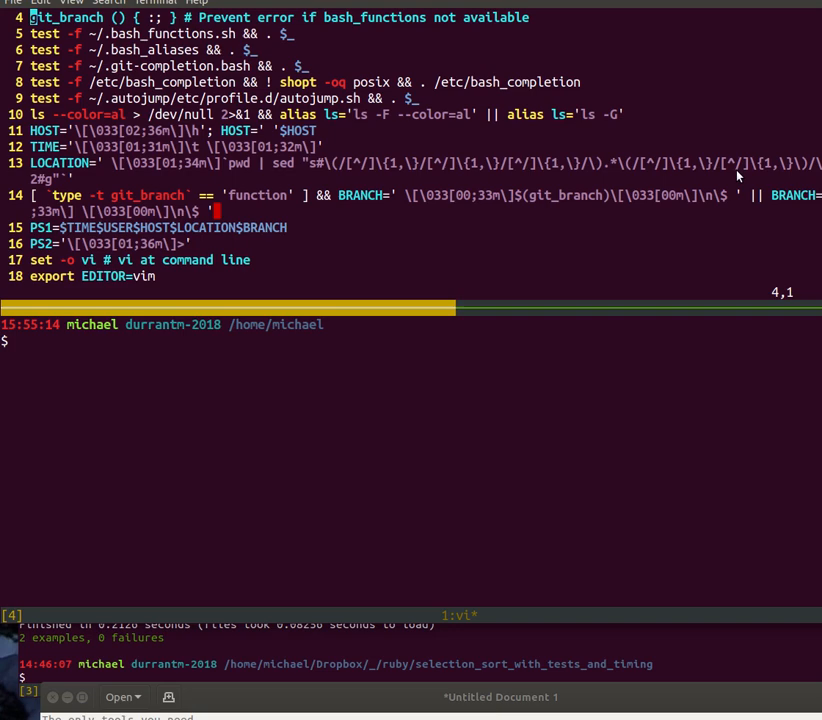
pyautogui.moveTo(738, 175)
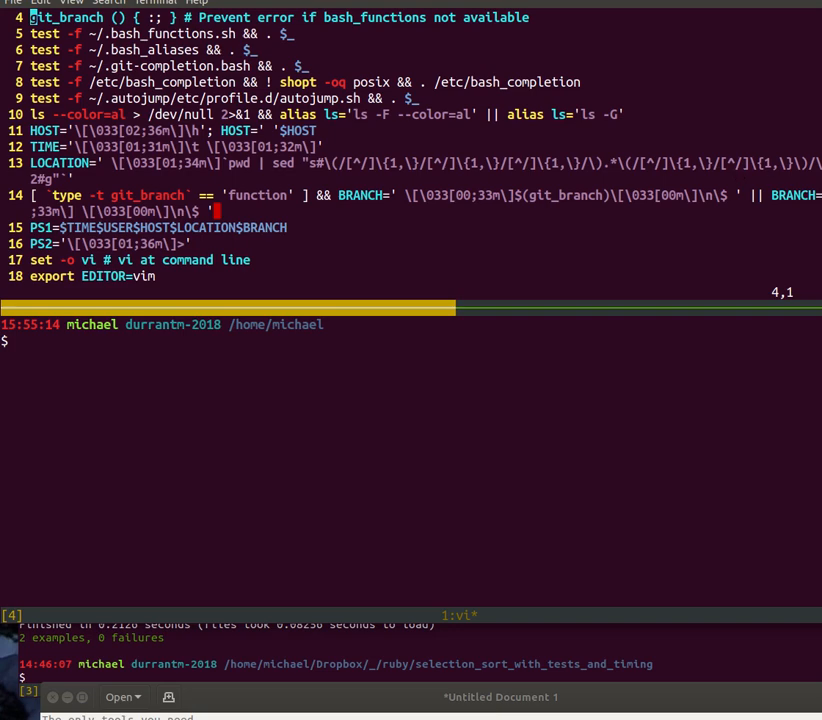
pyautogui.moveTo(752, 174)
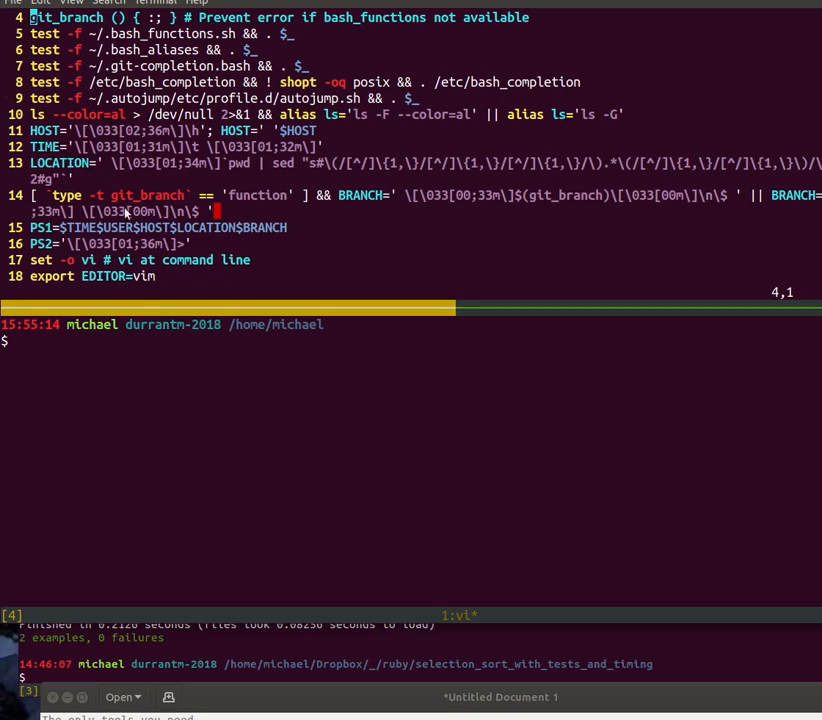
pyautogui.moveTo(128, 212)
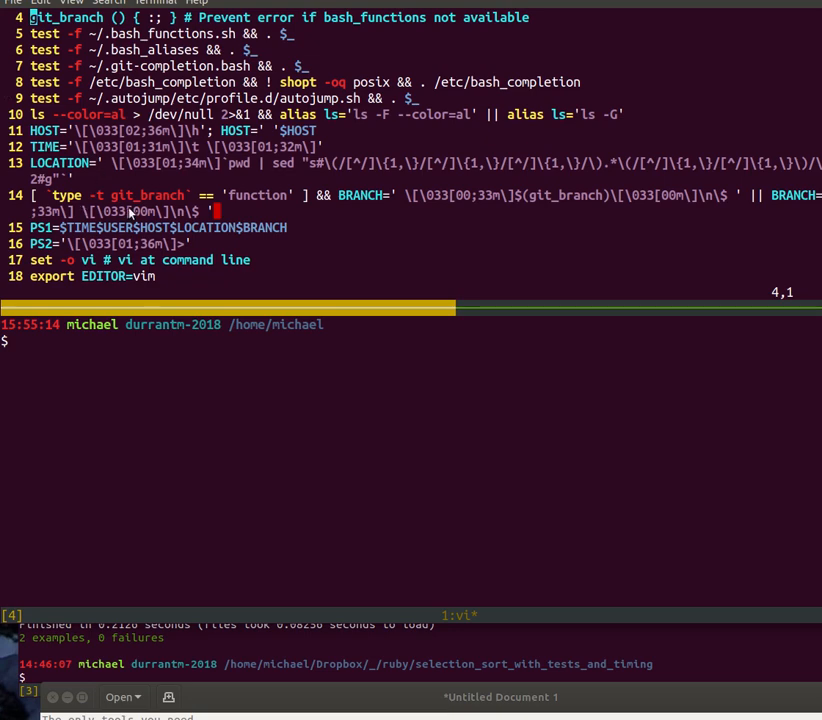
pyautogui.moveTo(47, 198)
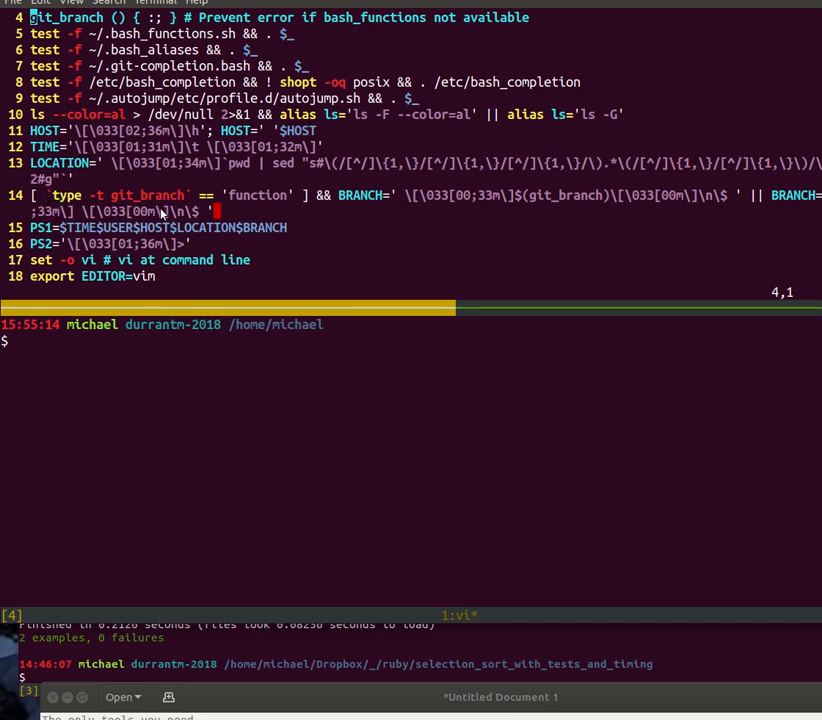
pyautogui.moveTo(160, 212)
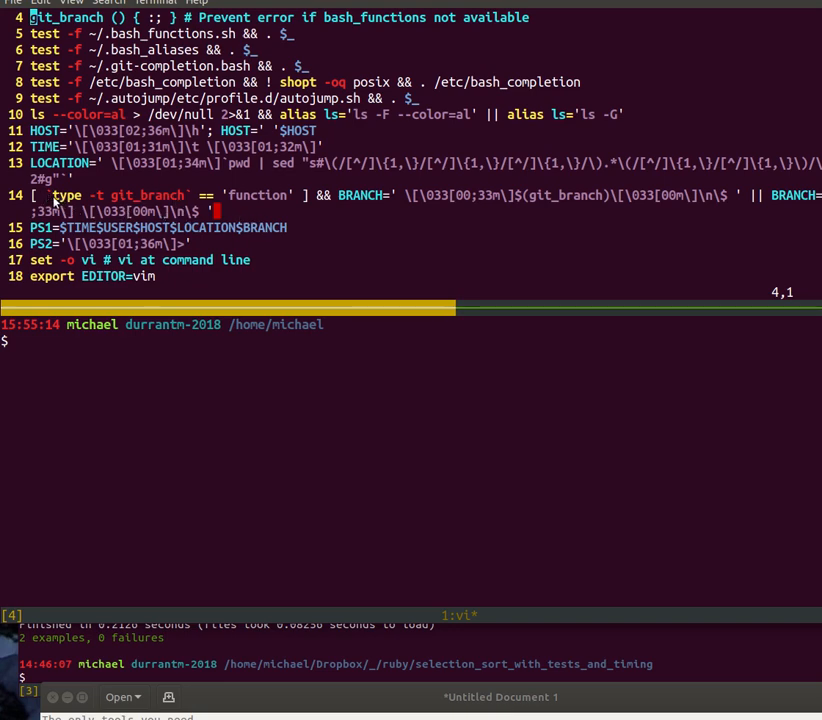
pyautogui.moveTo(261, 210)
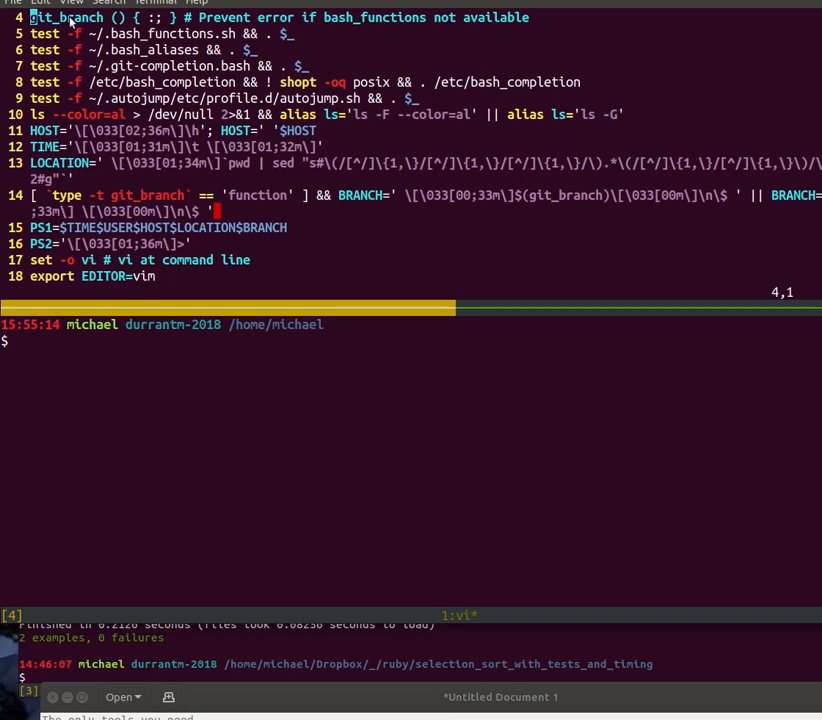
pyautogui.moveTo(100, 47)
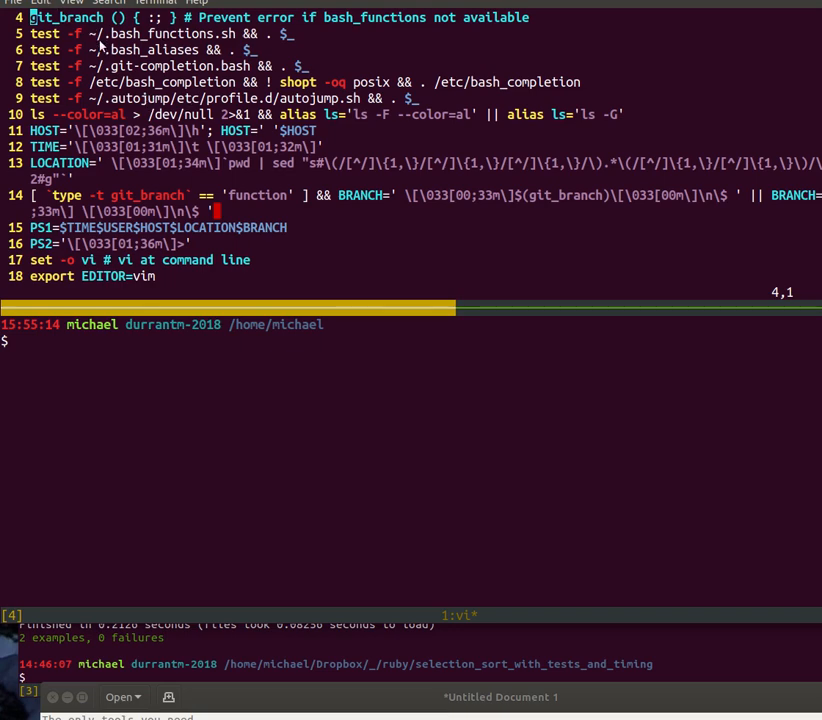
pyautogui.moveTo(545, 209)
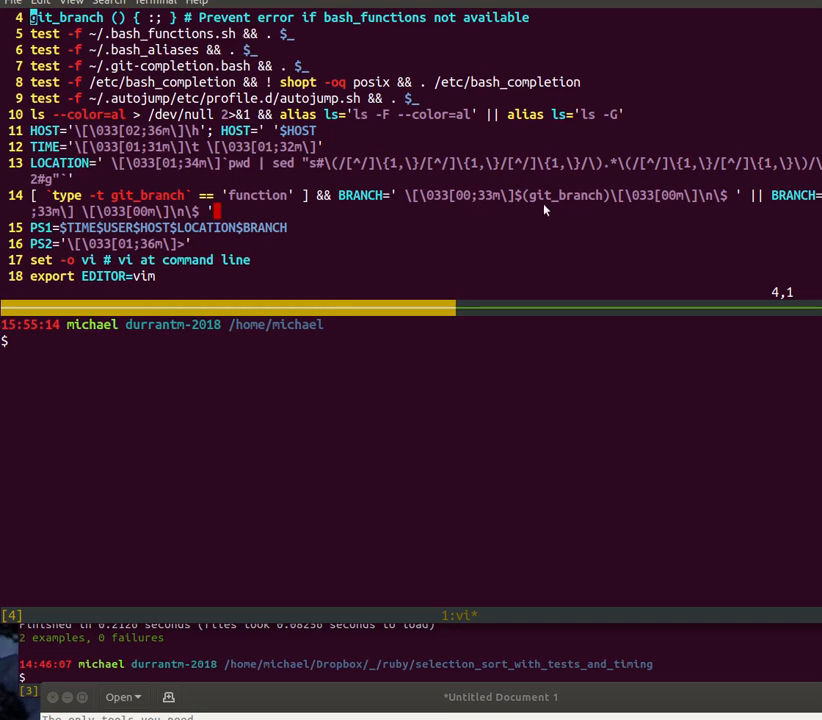
pyautogui.moveTo(573, 207)
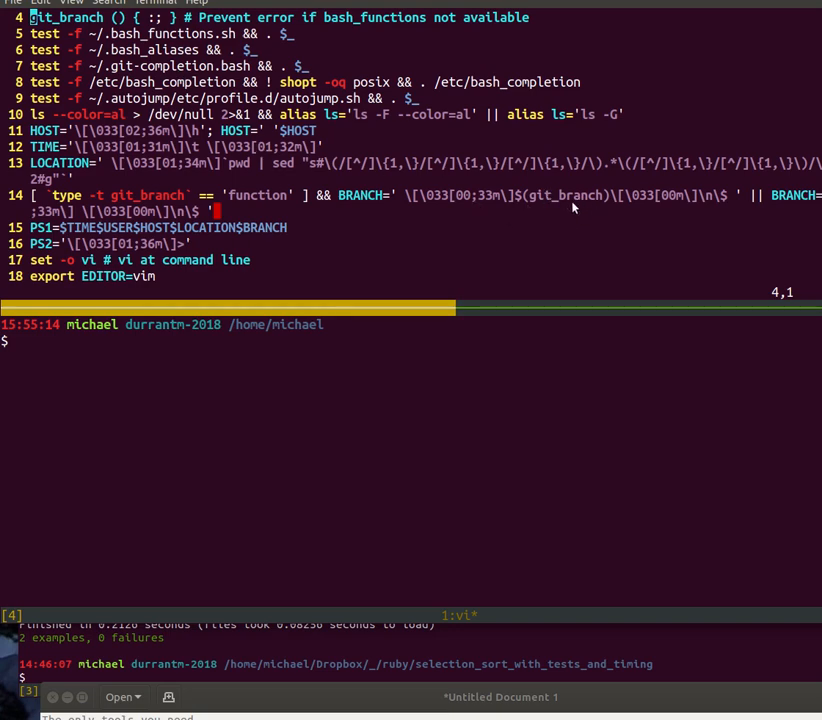
pyautogui.moveTo(391, 198)
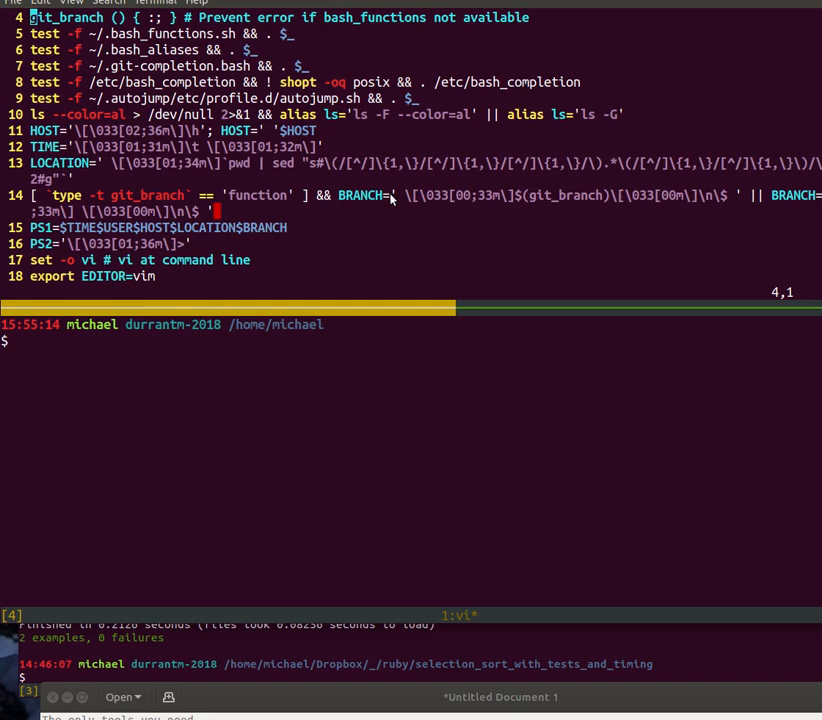
pyautogui.moveTo(331, 223)
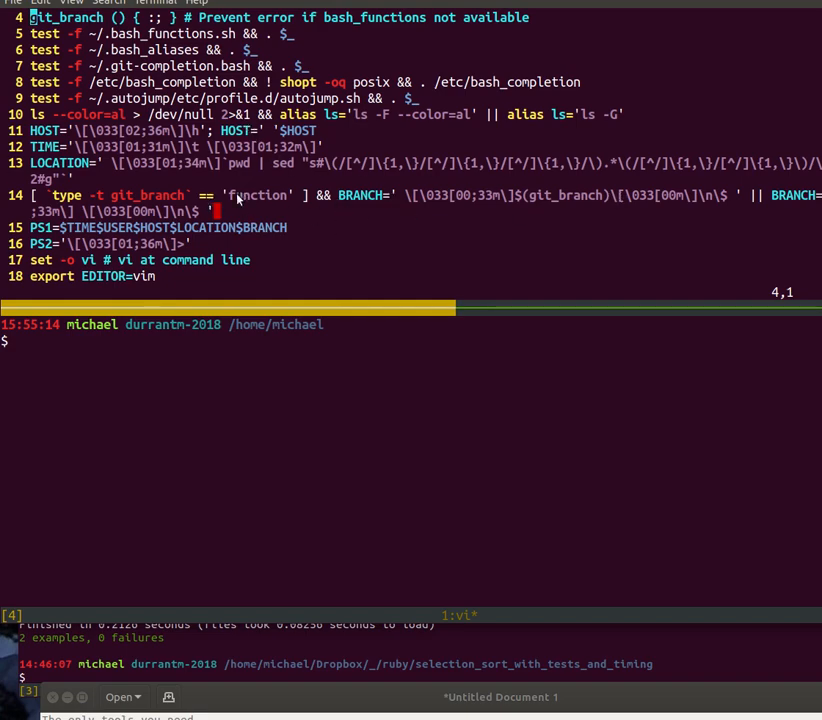
pyautogui.scroll(-3)
pyautogui.write('s')
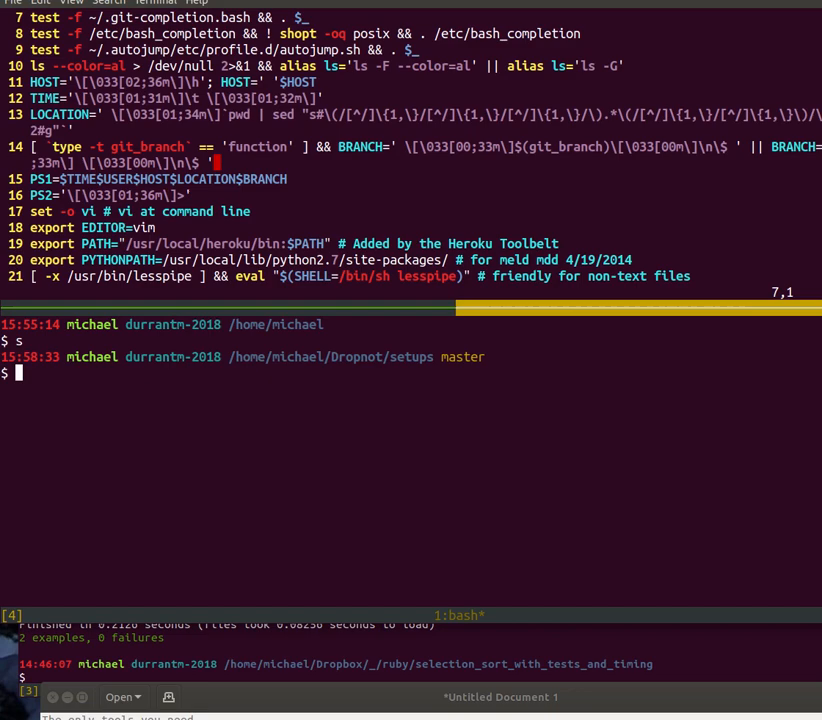
pyautogui.moveTo(102, 363)
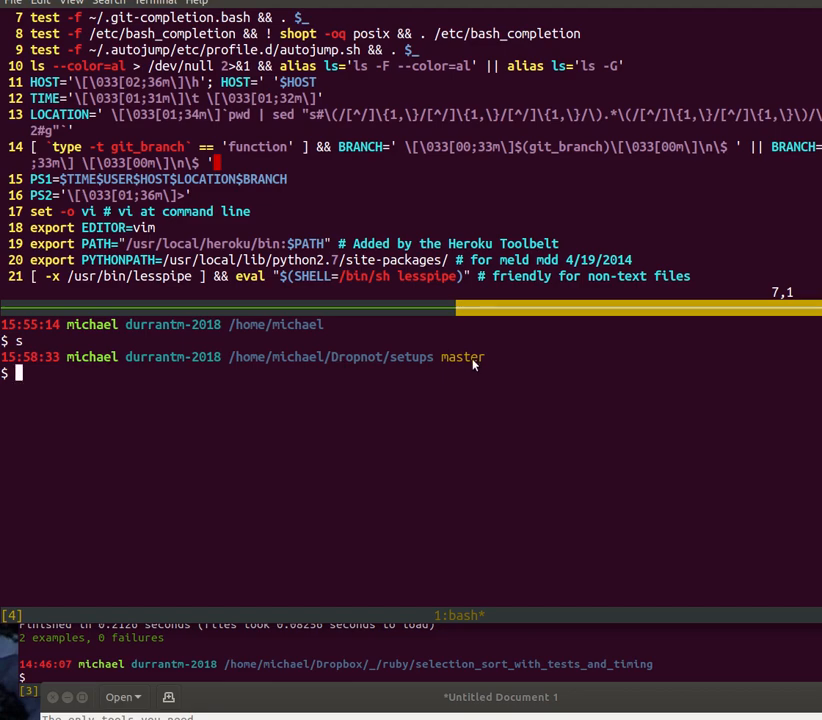
pyautogui.moveTo(480, 362)
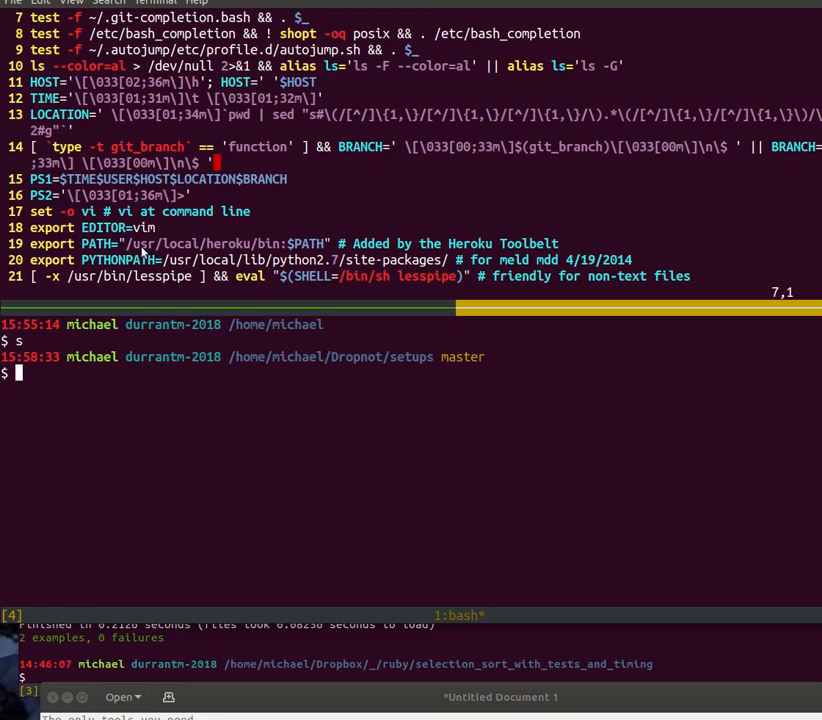
pyautogui.moveTo(117, 401)
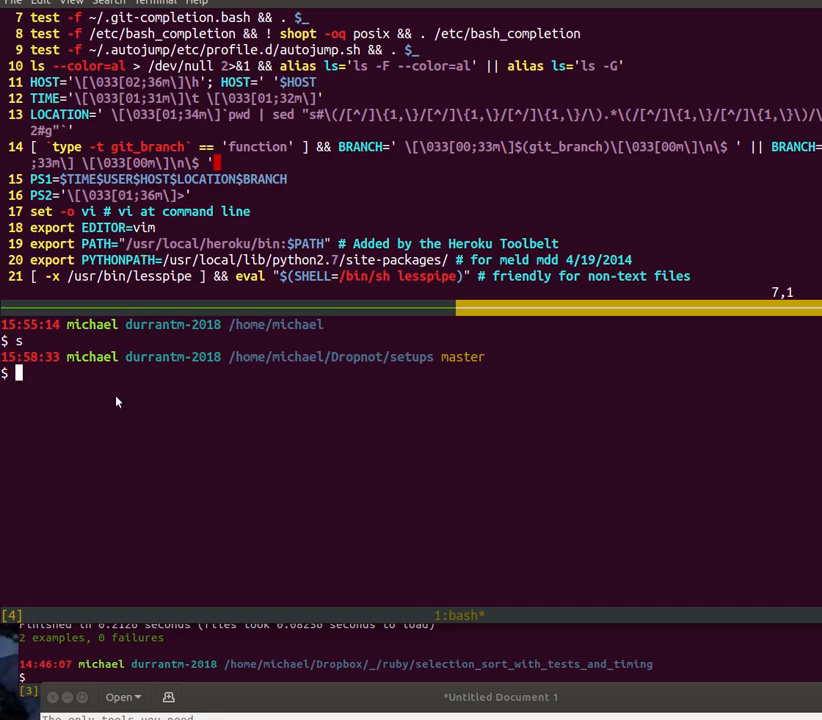
# Step: Run gibberish commands 'fhdjsfh' and 'fhdjsfhsdjfhdjshfjdshfksj' to trigger not-found suggestions
pyautogui.write('fhdjsfhsdjfhdjshfjdshfksj')
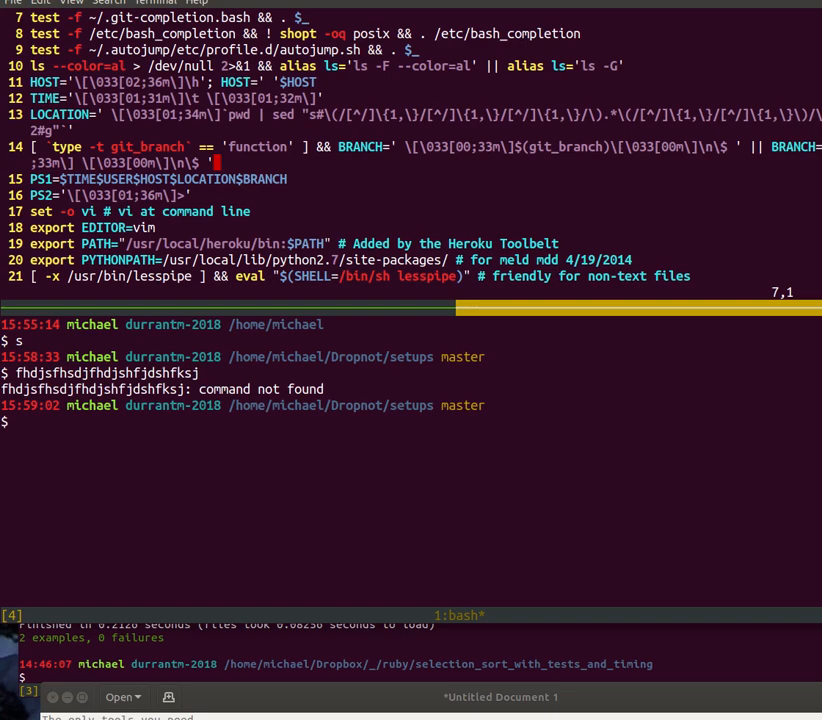
pyautogui.write('fhdjsfhsdjfhdjshfjdshfksj')
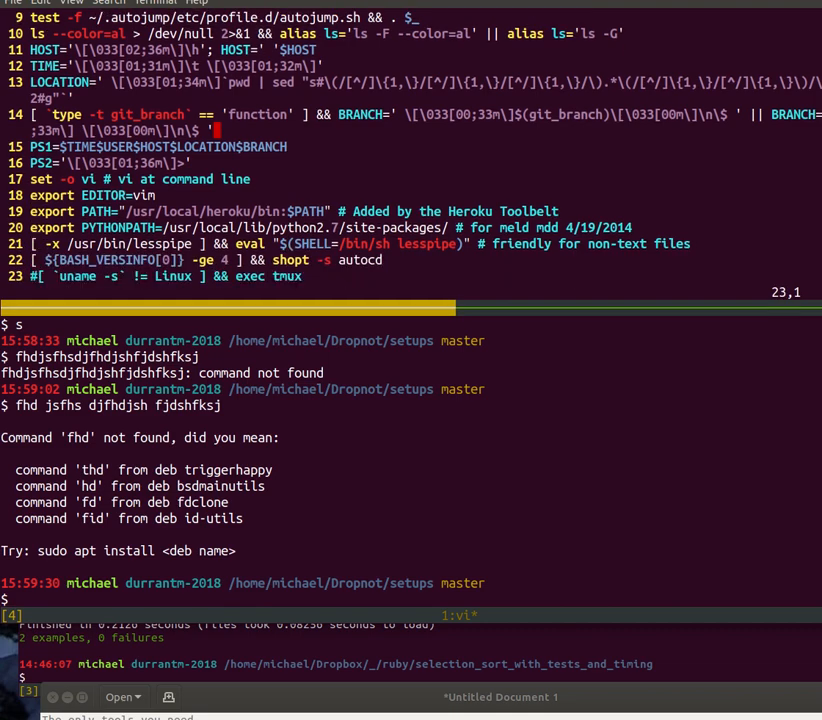
pyautogui.scroll(-3)
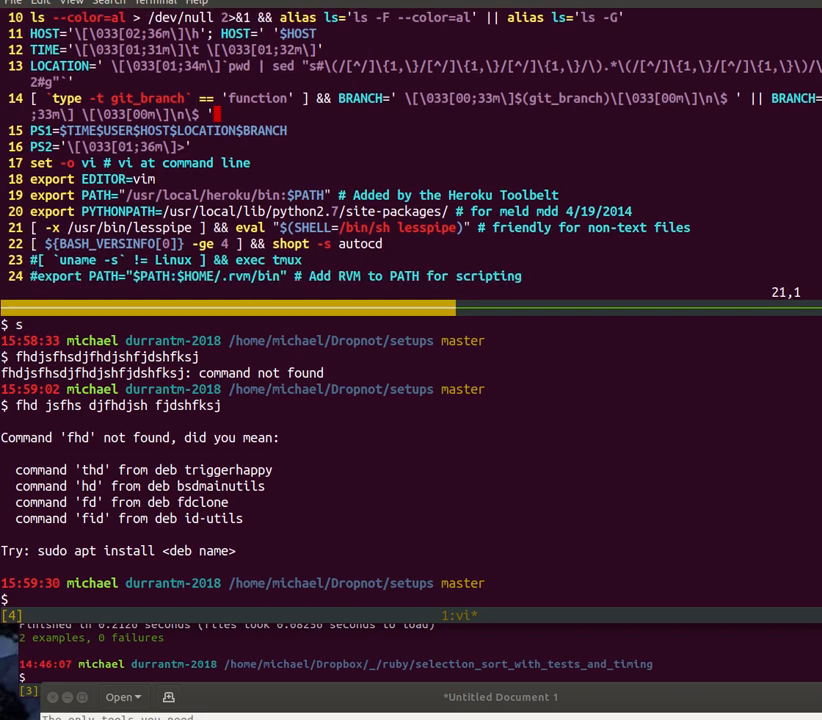
pyautogui.moveTo(563, 247)
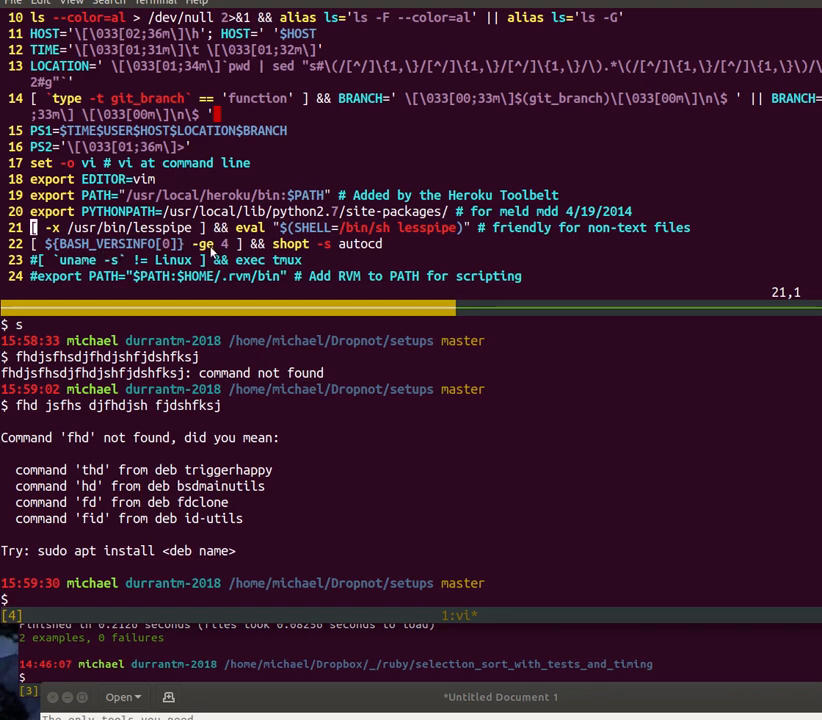
pyautogui.moveTo(215, 250)
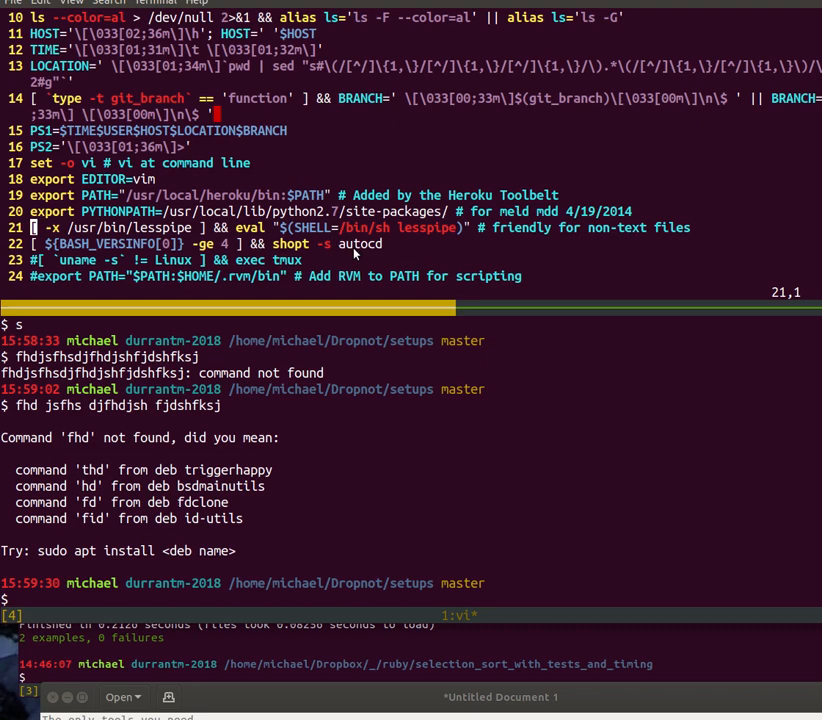
pyautogui.scroll(-3)
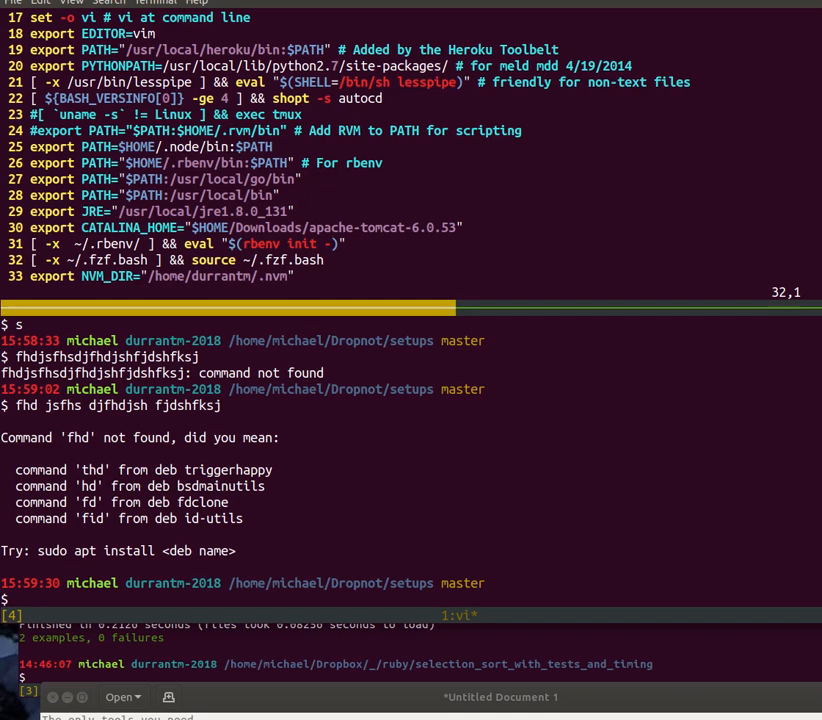
pyautogui.scroll(-3)
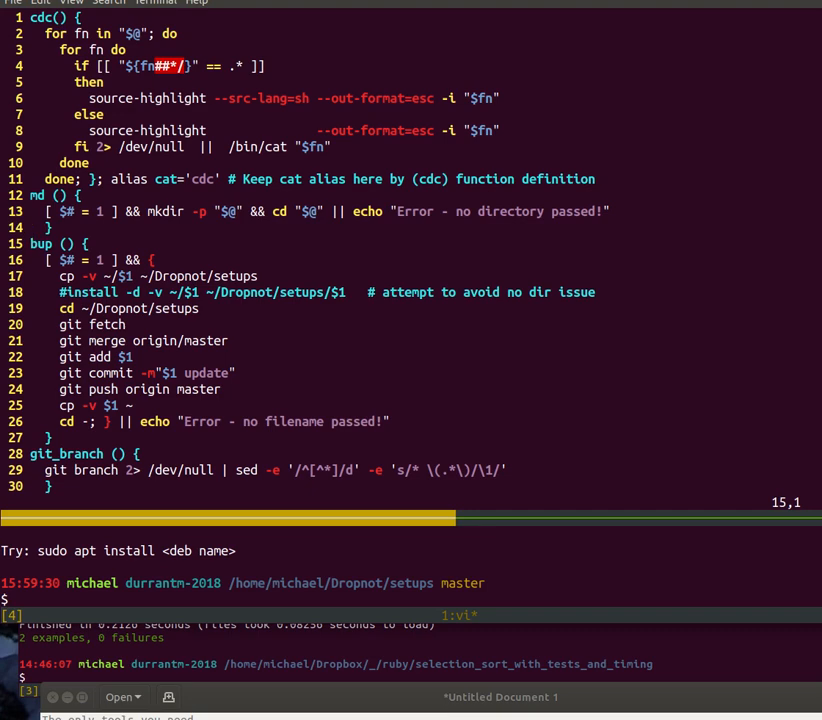
# Step: Step through the bup function between its cd into setups and git fetch lines
pyautogui.press('Down')
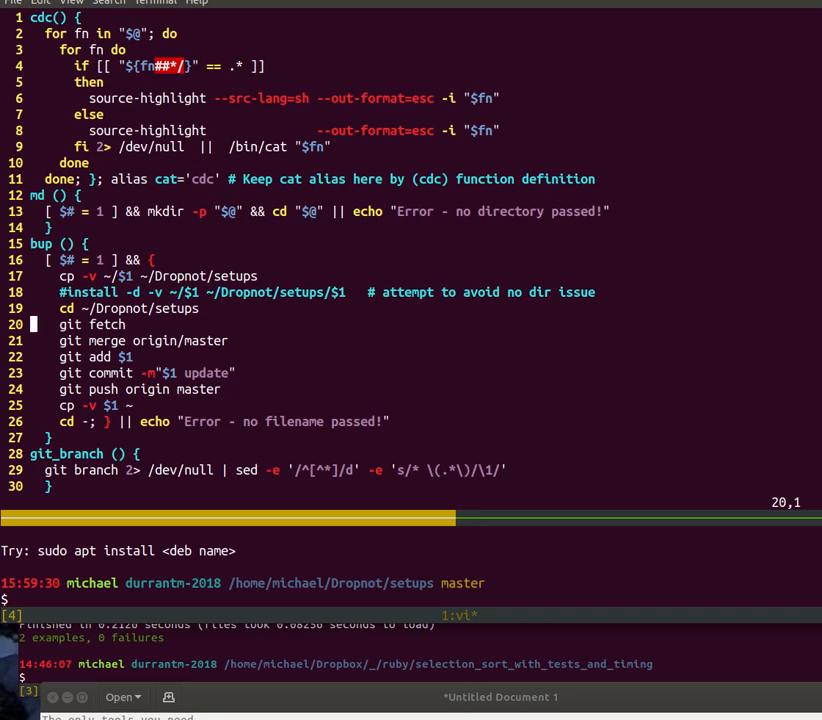
pyautogui.press('Up')
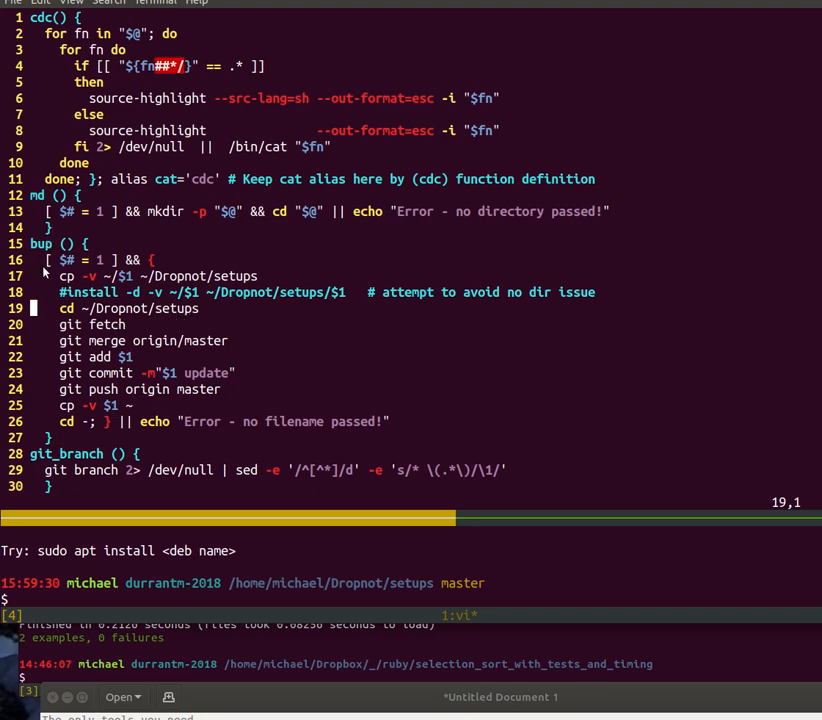
pyautogui.moveTo(90, 262)
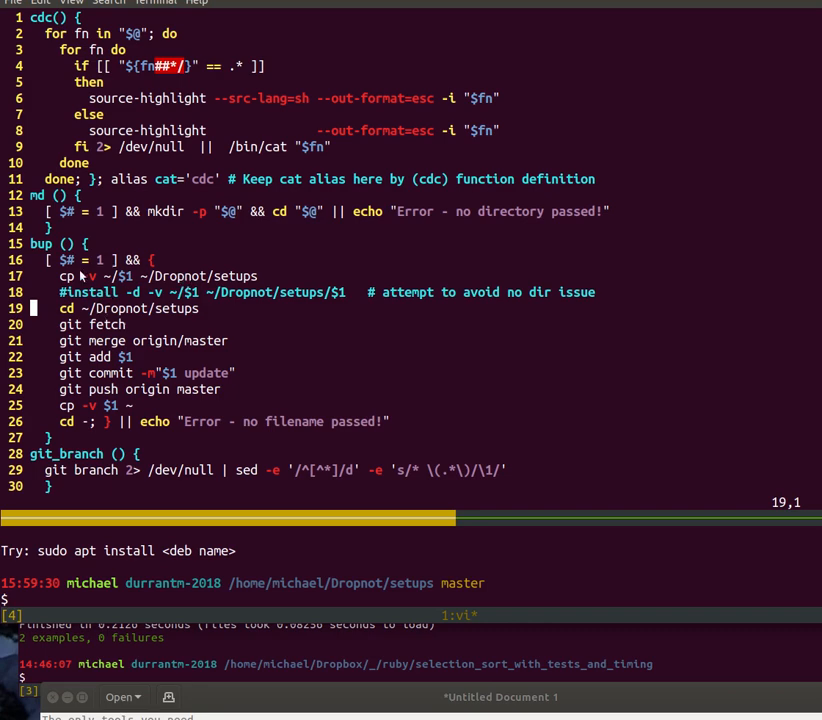
pyautogui.moveTo(101, 308)
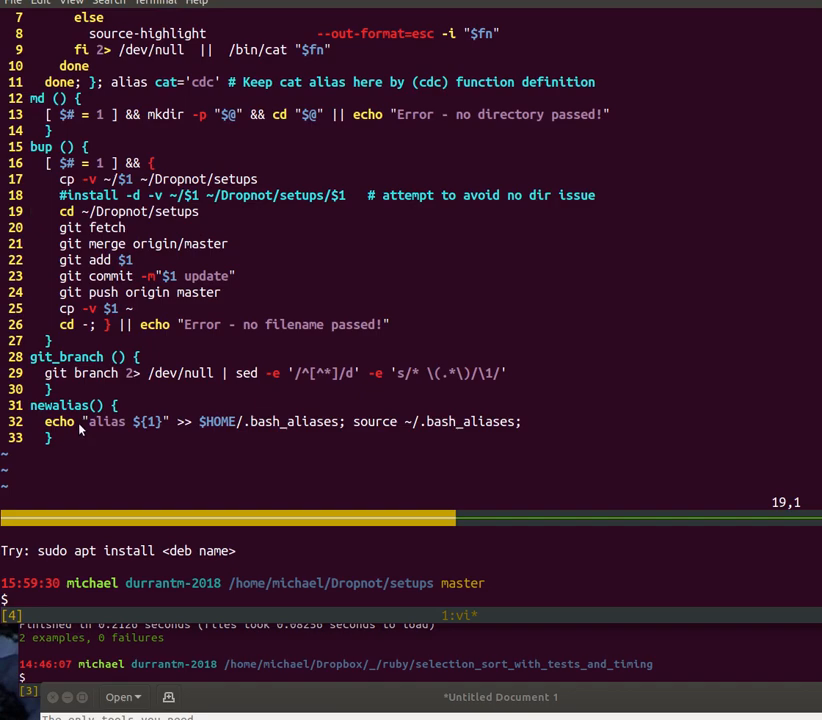
pyautogui.scroll(-3)
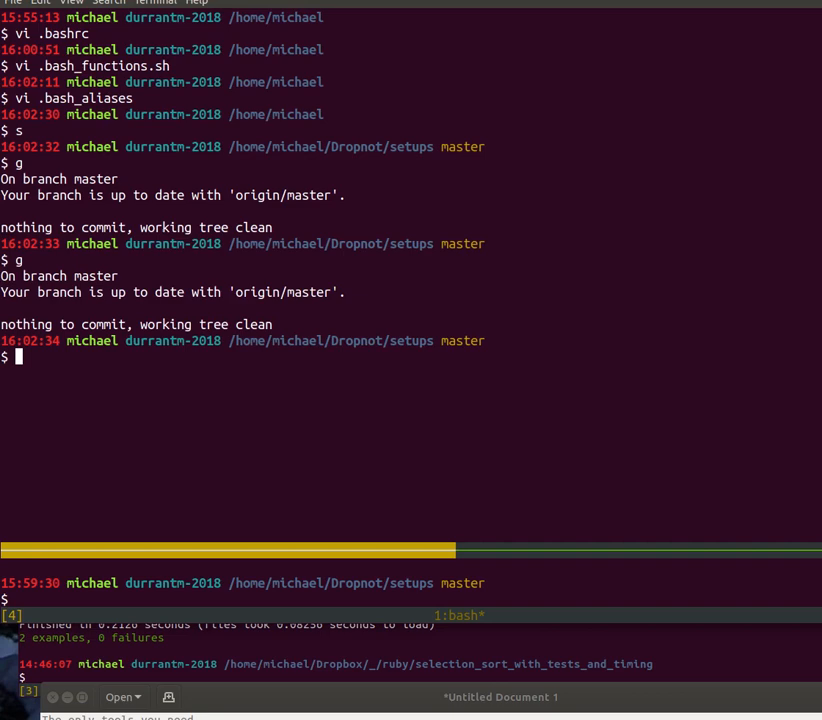
# Step: Leave vim and cd into setups to show master with nothing to commit
pyautogui.write('cd')
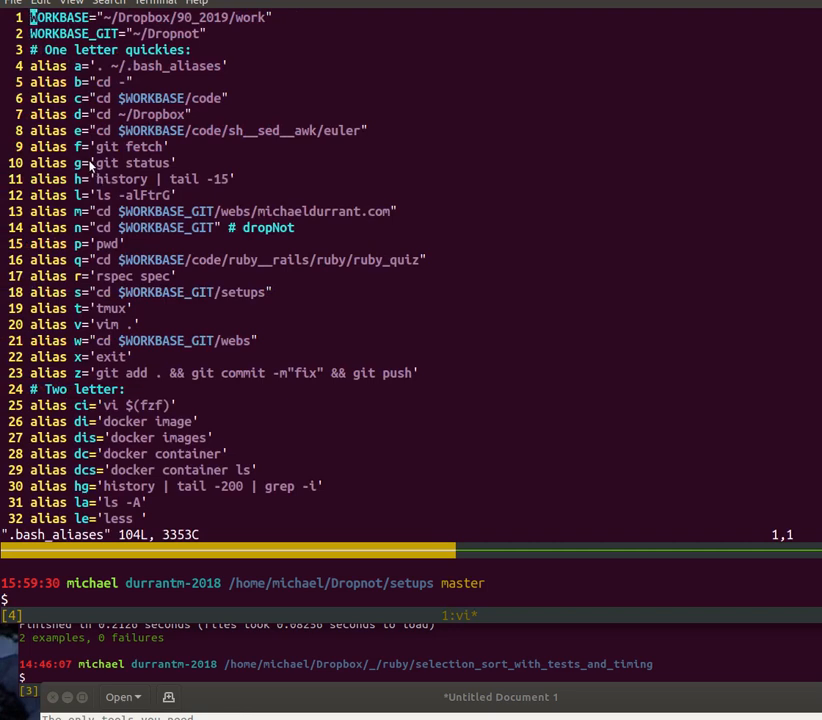
pyautogui.moveTo(92, 188)
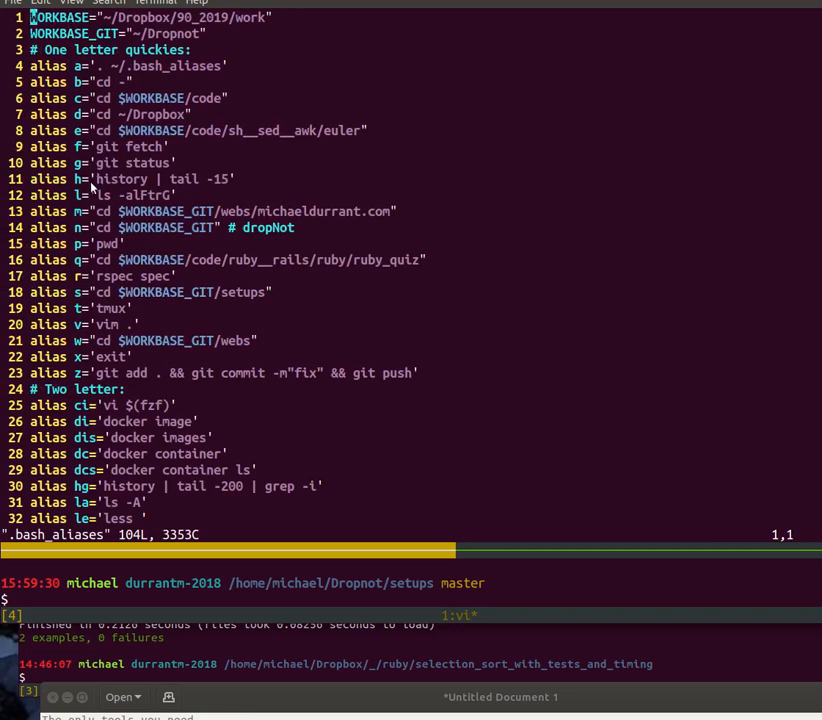
pyautogui.moveTo(148, 210)
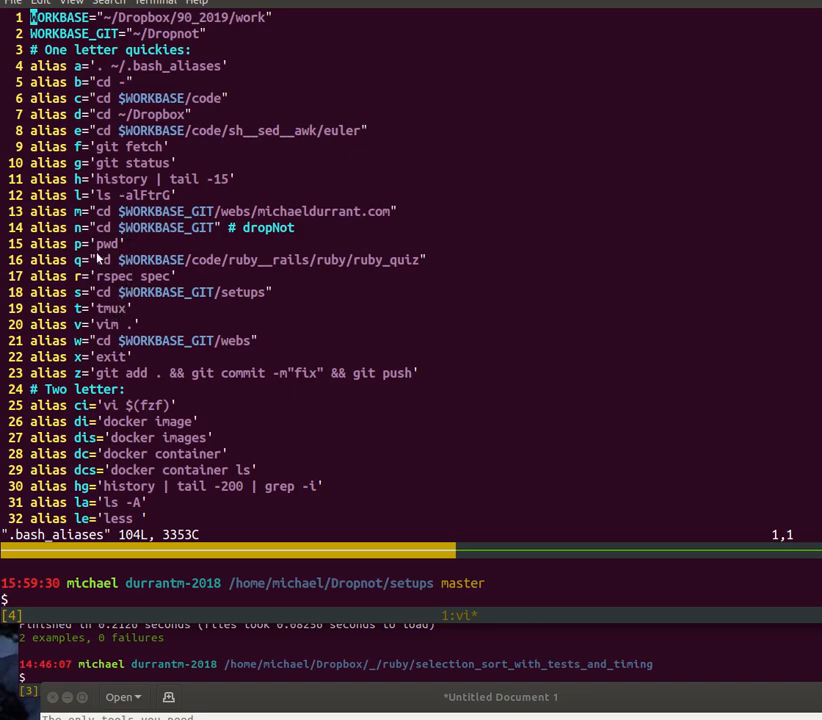
pyautogui.moveTo(95, 356)
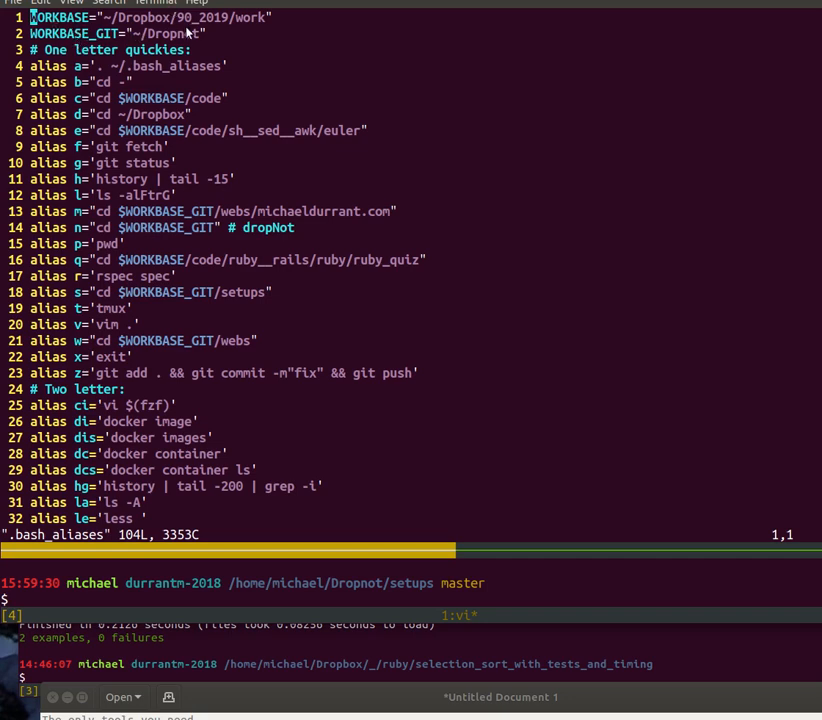
pyautogui.moveTo(192, 36)
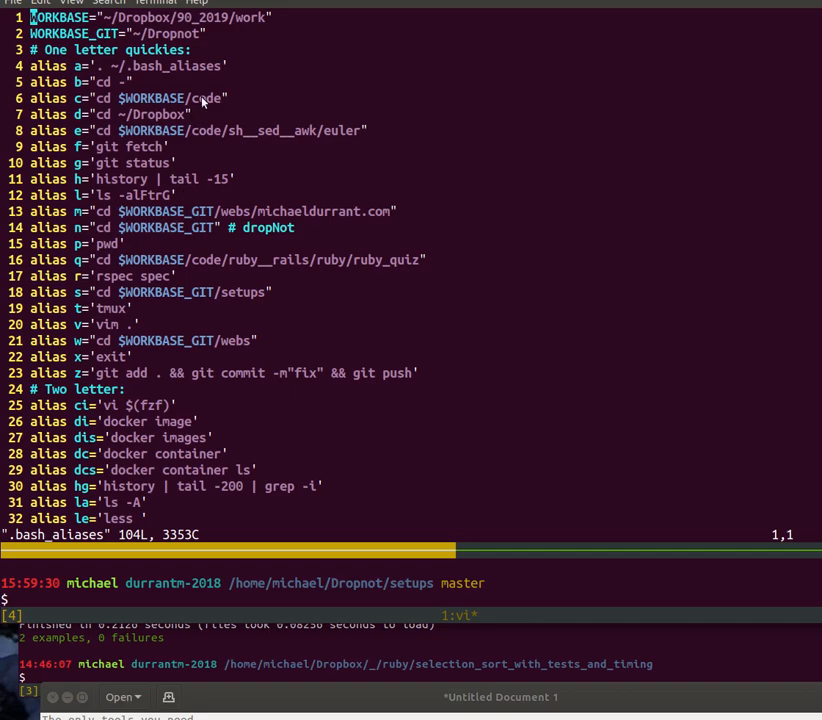
pyautogui.moveTo(210, 120)
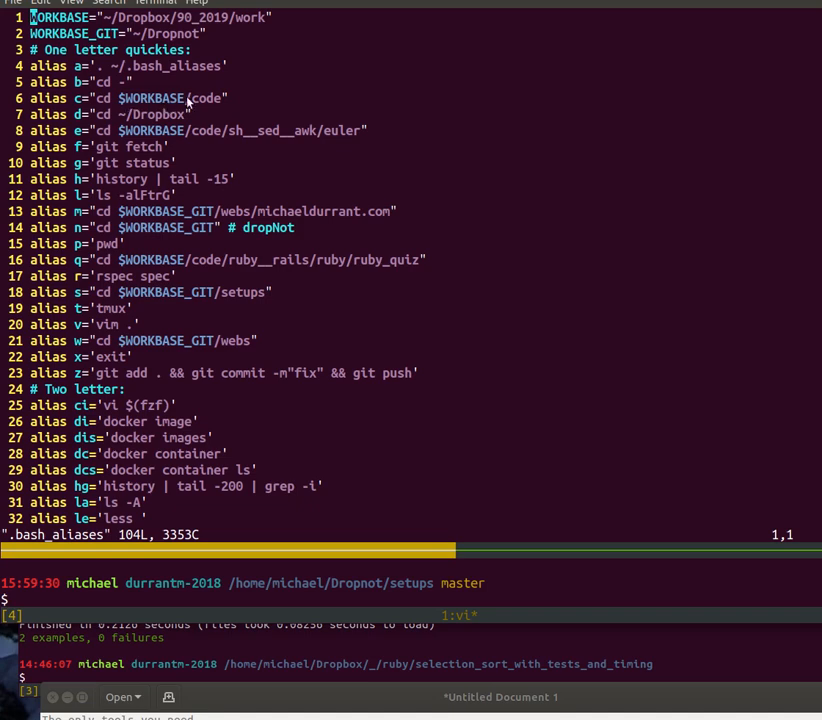
pyautogui.moveTo(150, 202)
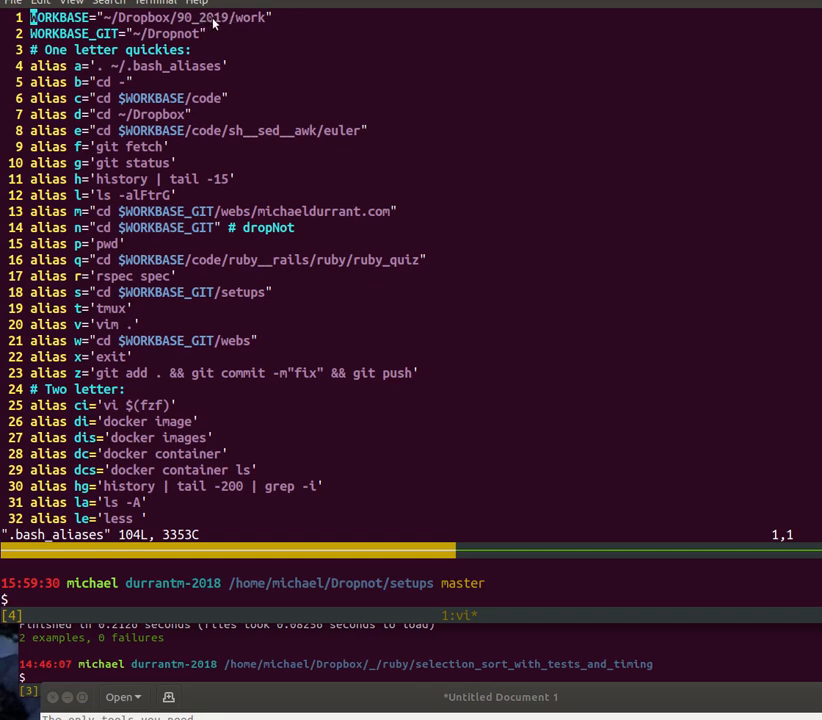
pyautogui.moveTo(210, 22)
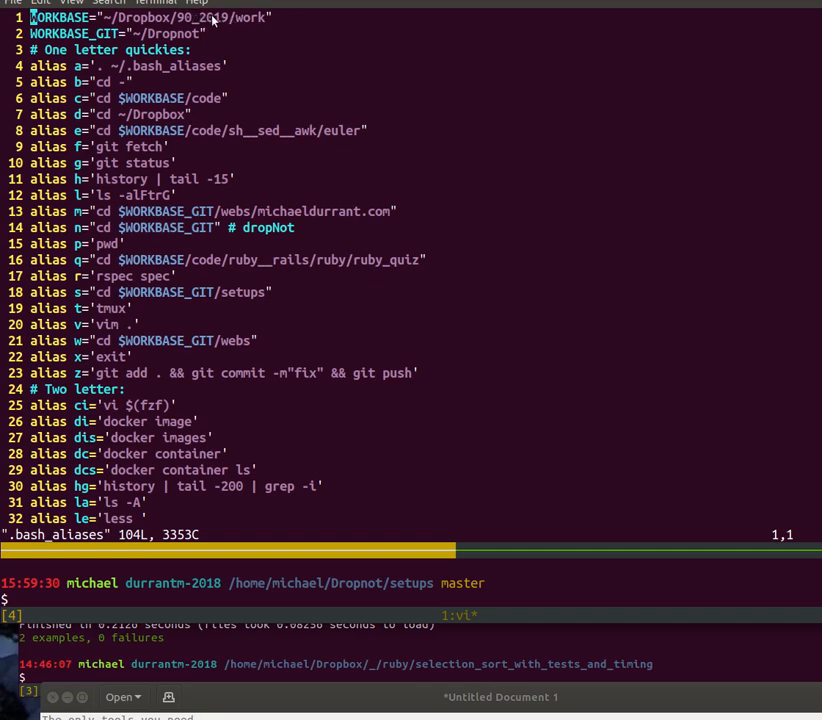
pyautogui.moveTo(225, 20)
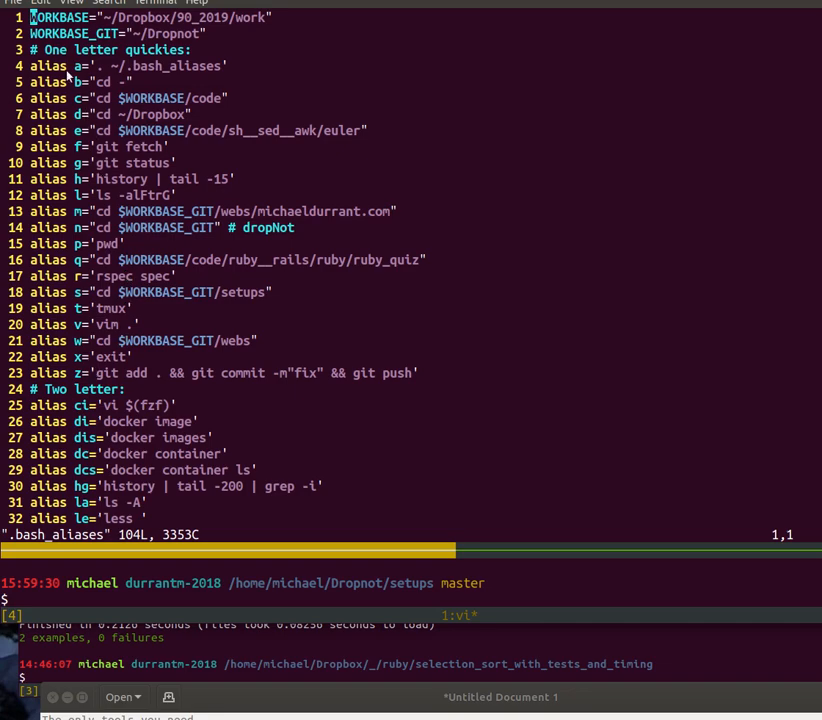
pyautogui.moveTo(42, 362)
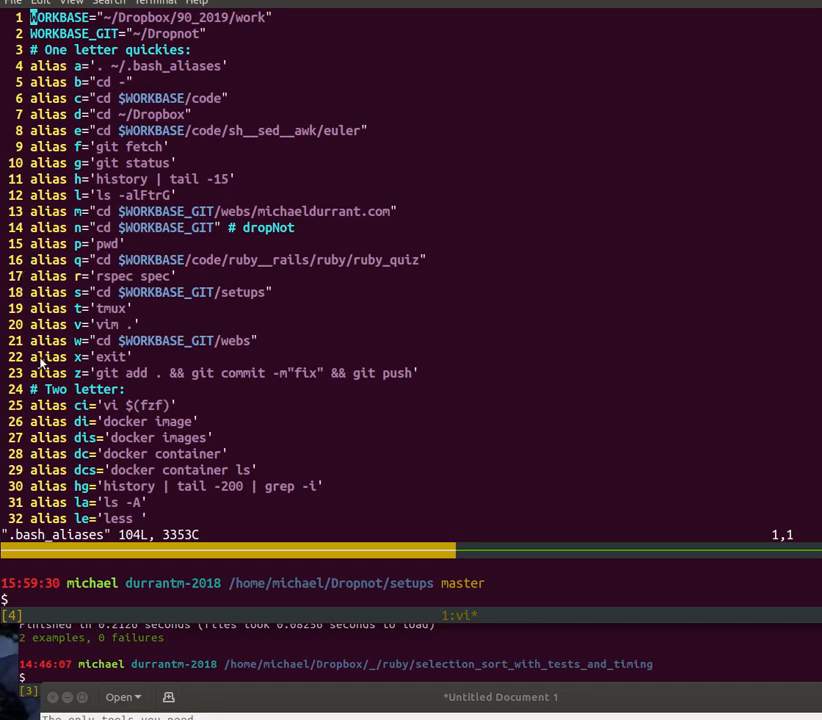
# Step: Scroll .bash_aliases down through the git and tmux aliases, then quit with :q!
pyautogui.scroll(-3)
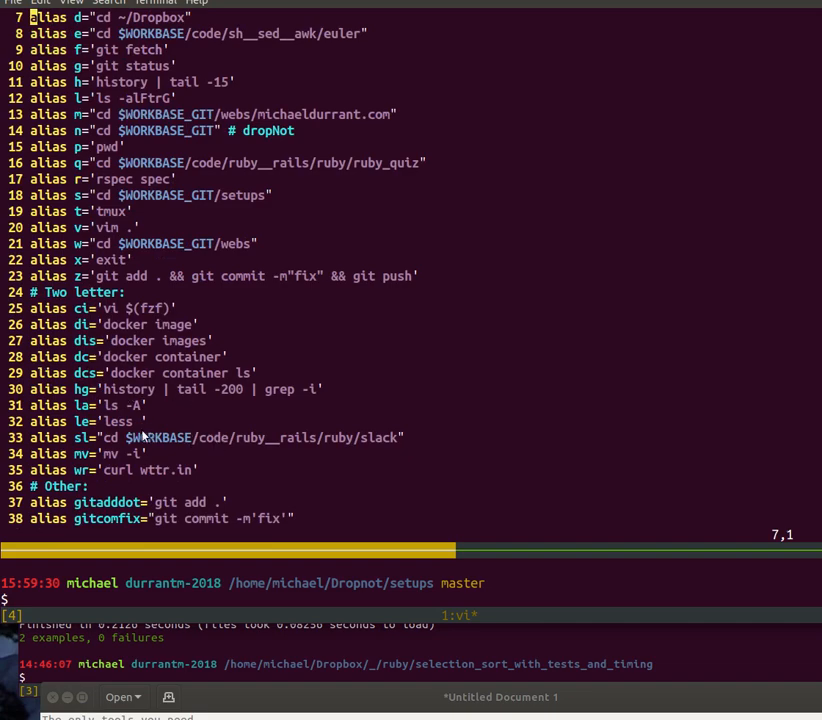
pyautogui.scroll(-3)
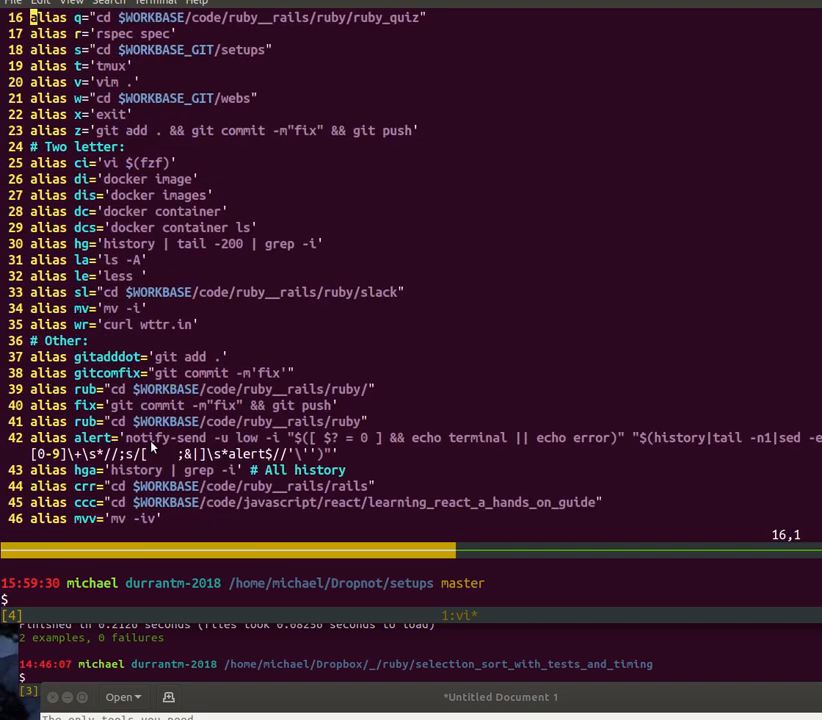
pyautogui.moveTo(113, 393)
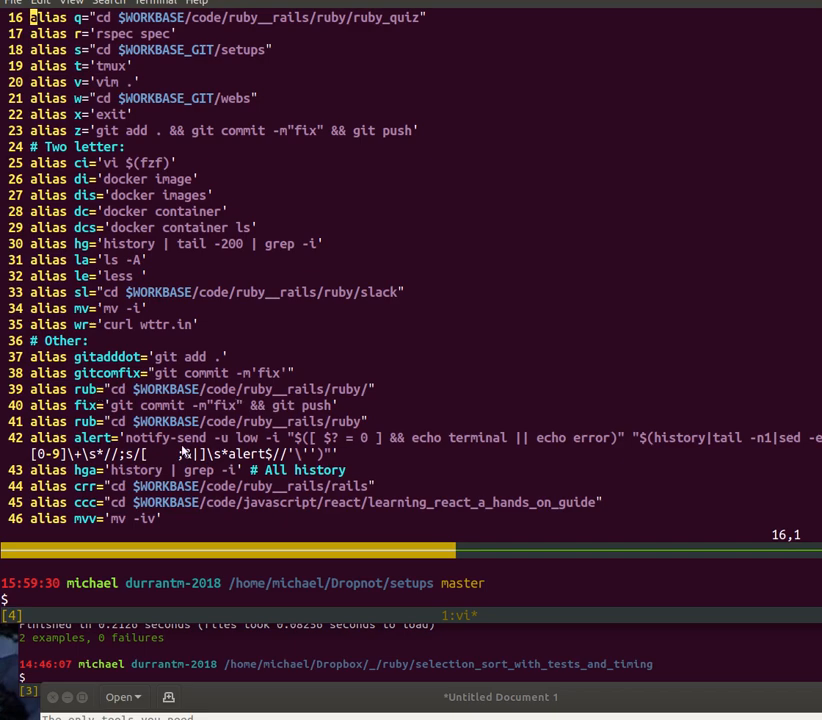
pyautogui.scroll(-3)
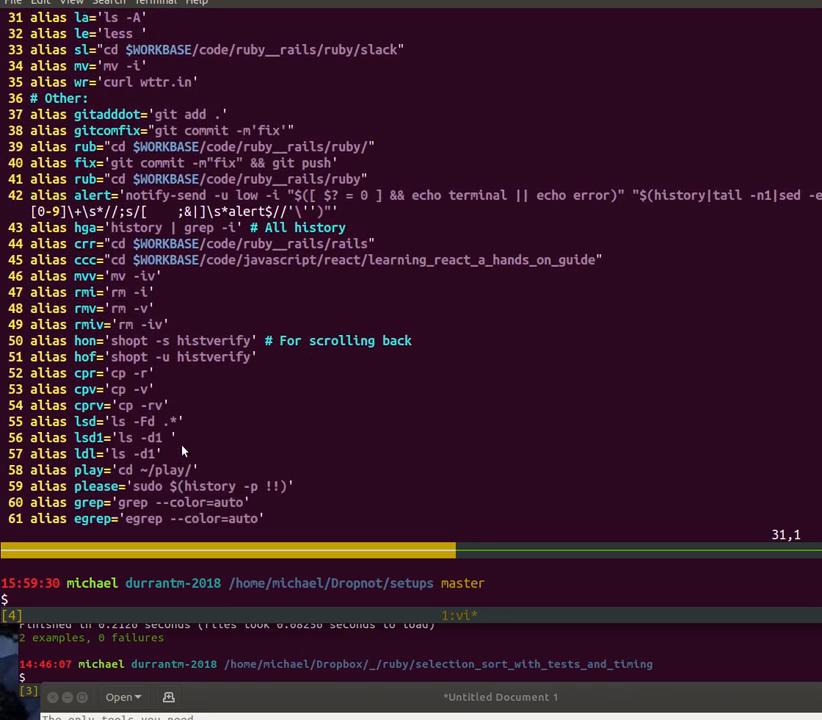
pyautogui.scroll(-3)
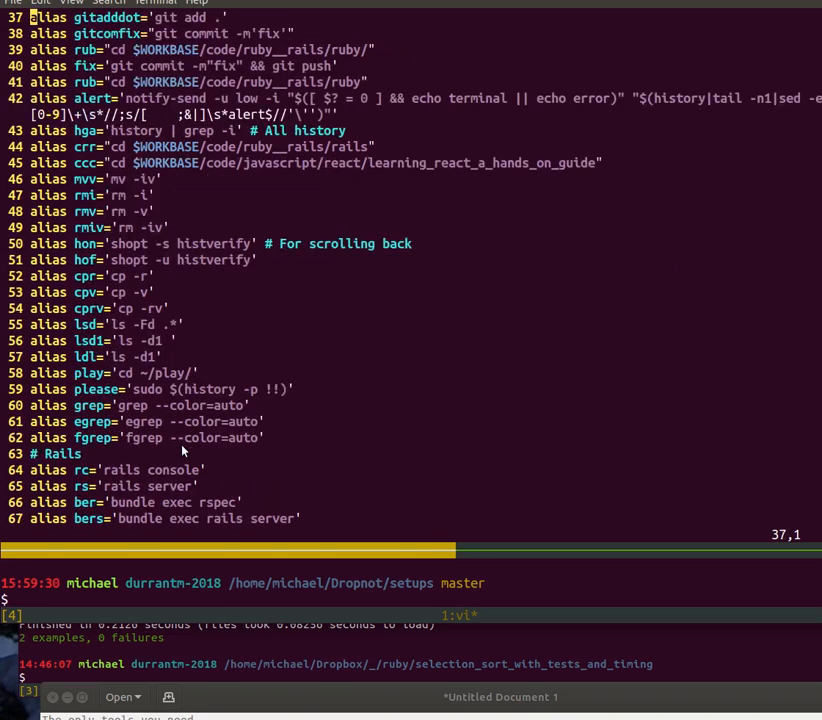
pyautogui.scroll(-3)
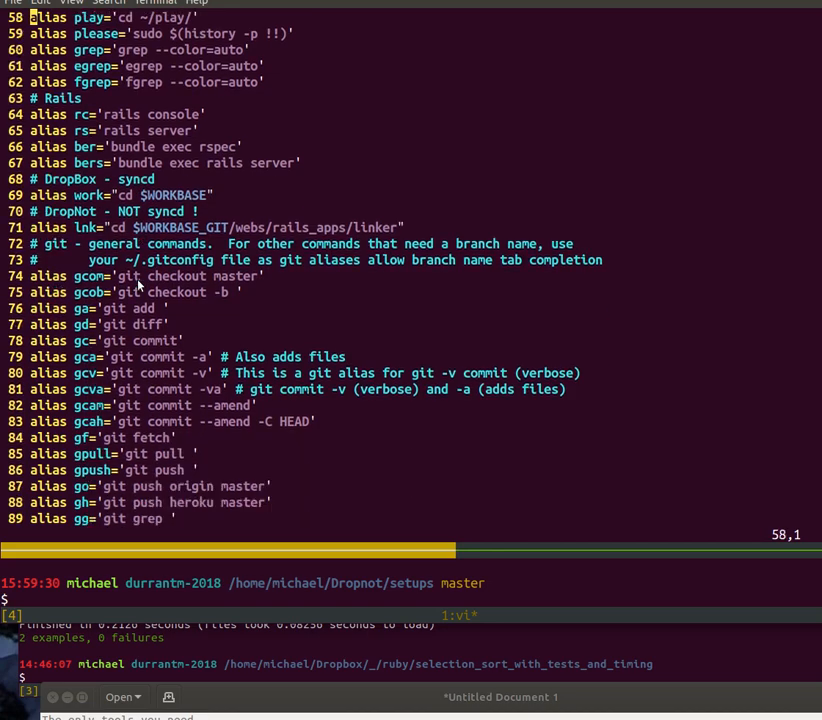
pyautogui.scroll(-3)
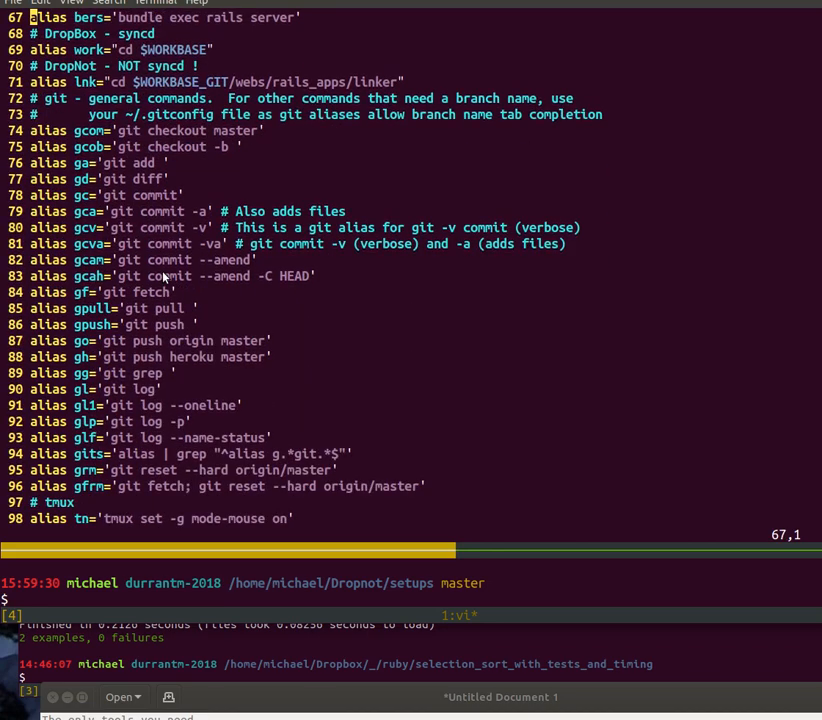
pyautogui.moveTo(106, 356)
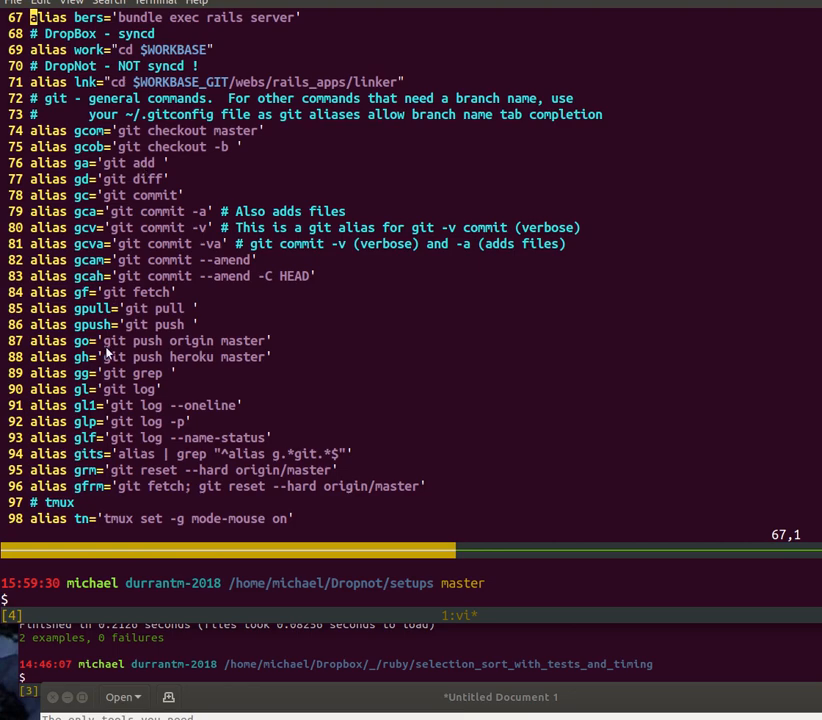
pyautogui.write(':q!')
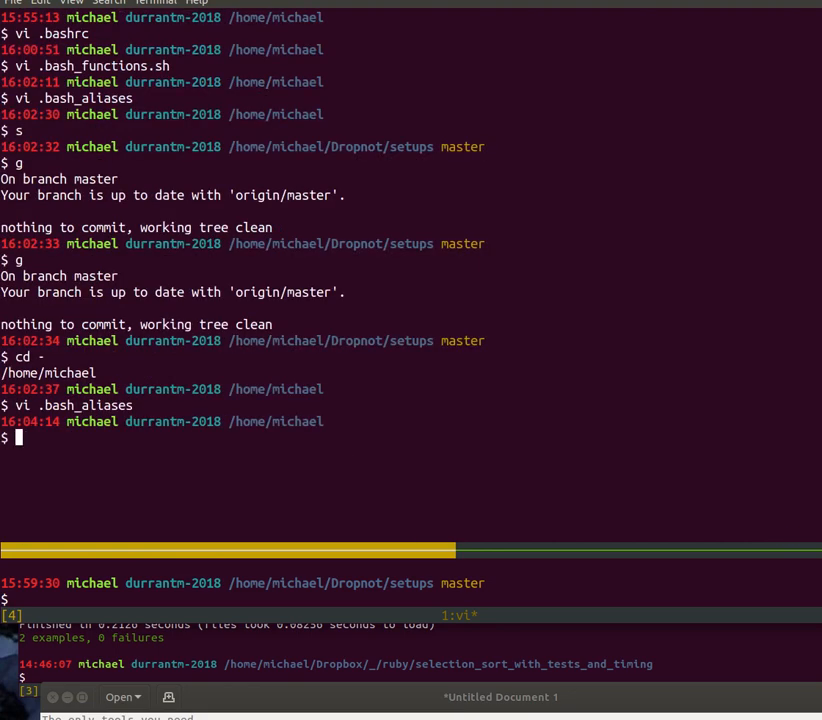
pyautogui.write('vi .git')
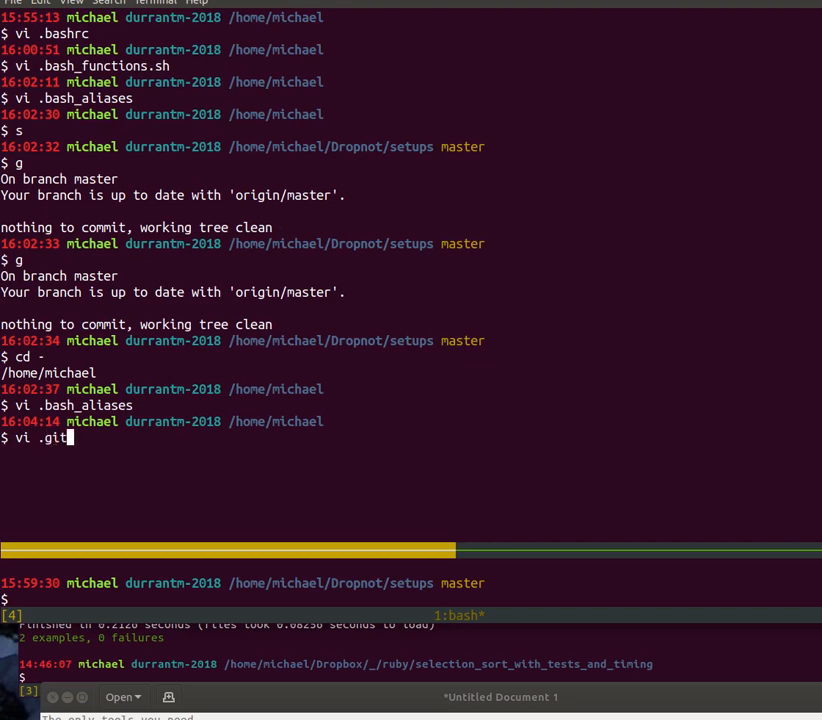
pyautogui.write('config')
pyautogui.write(':')
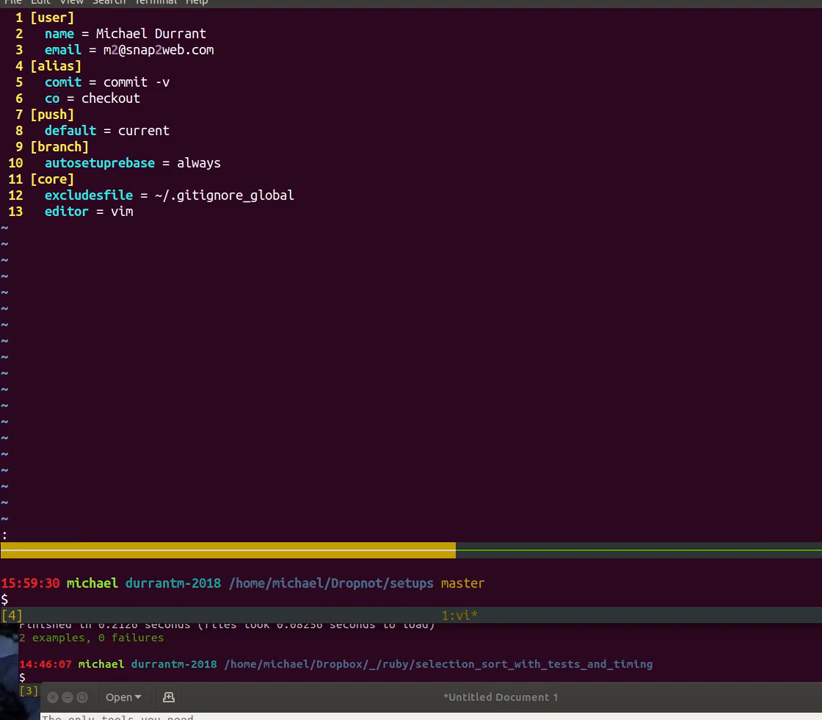
pyautogui.write('q!')
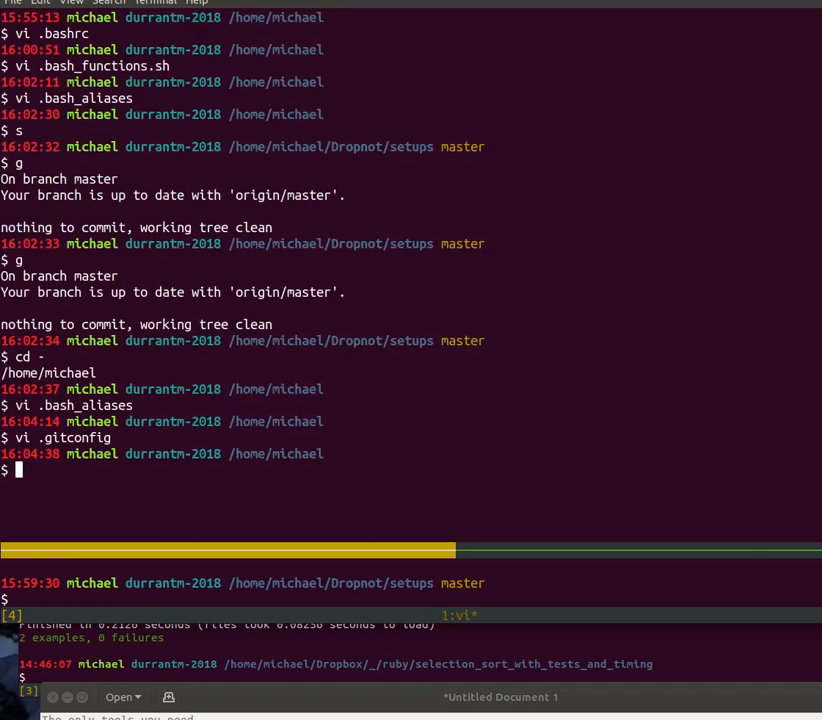
# Step: Jump to setups with s, check git status, and run 'git co master'
pyautogui.write('s')
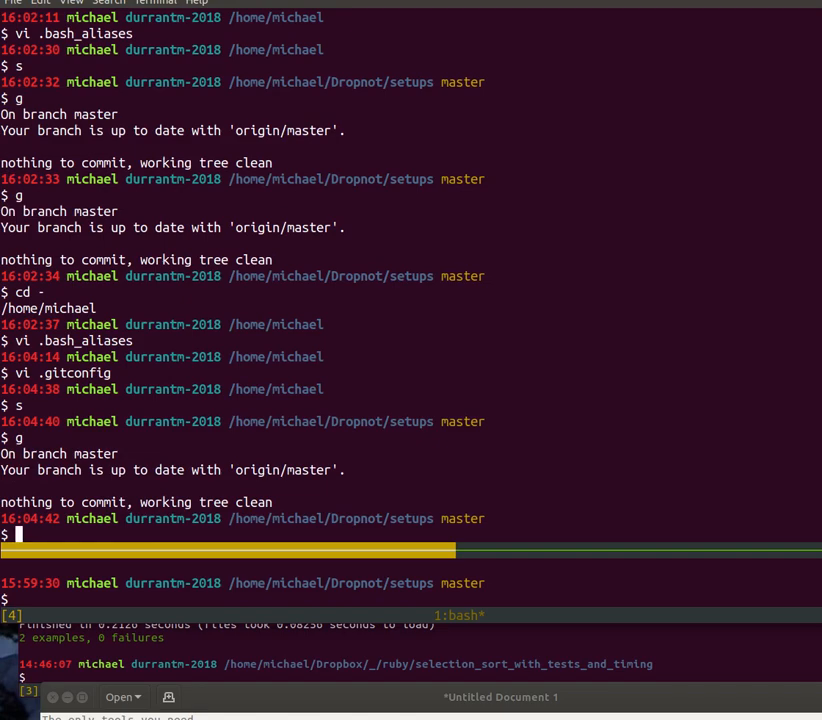
pyautogui.write('git')
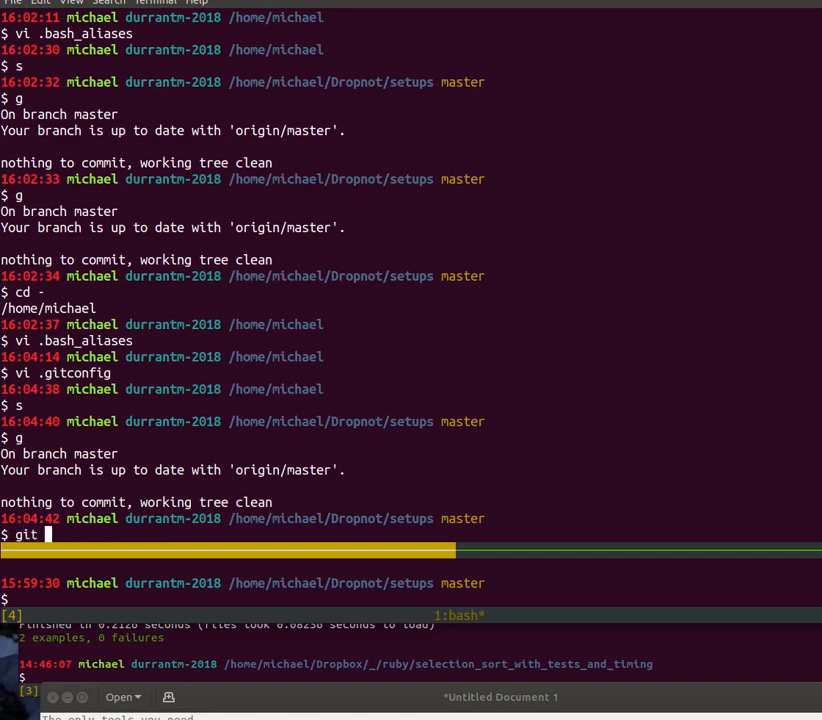
pyautogui.write('co')
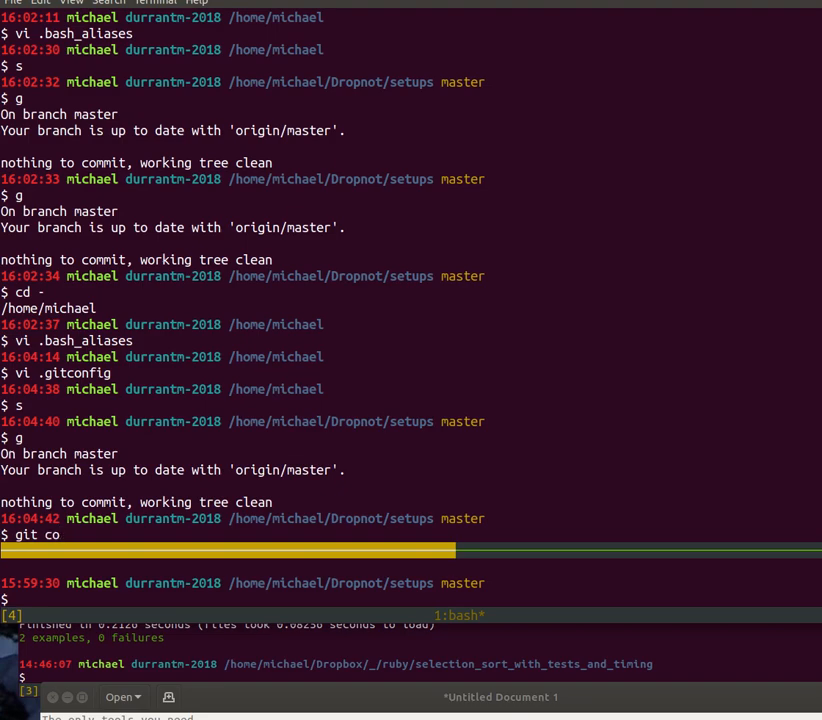
pyautogui.write('master')
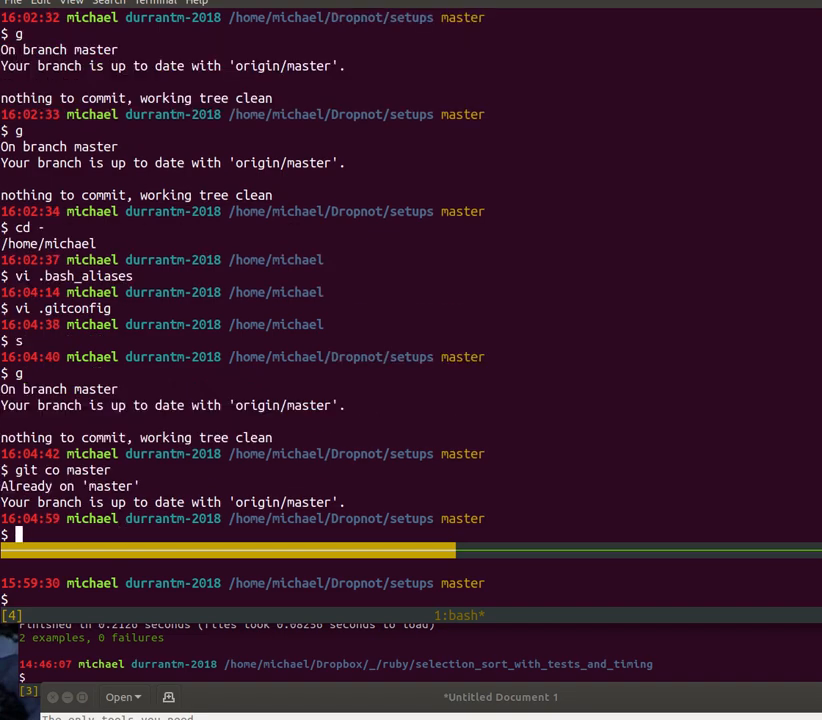
pyautogui.write('v')
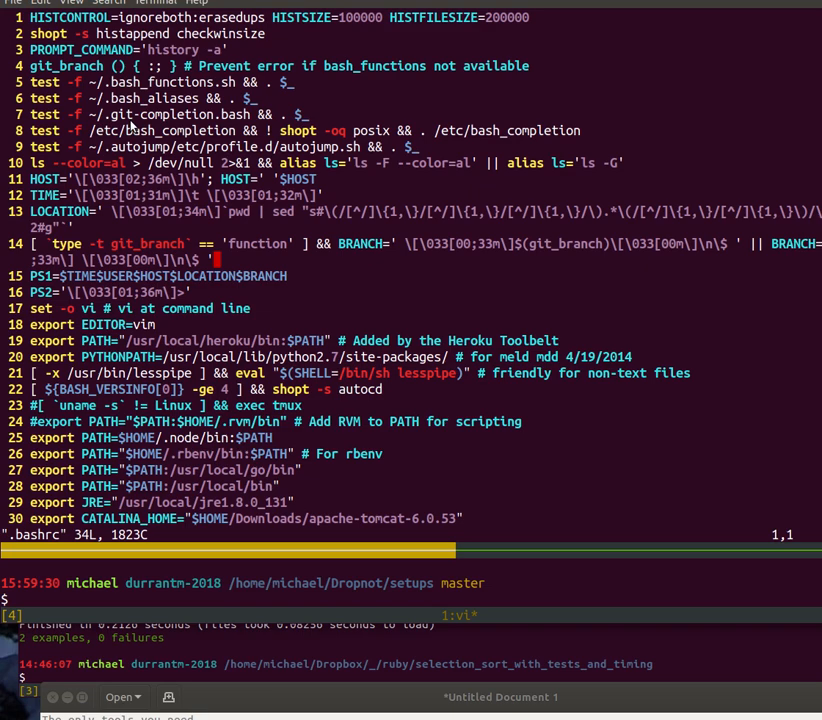
pyautogui.moveTo(228, 118)
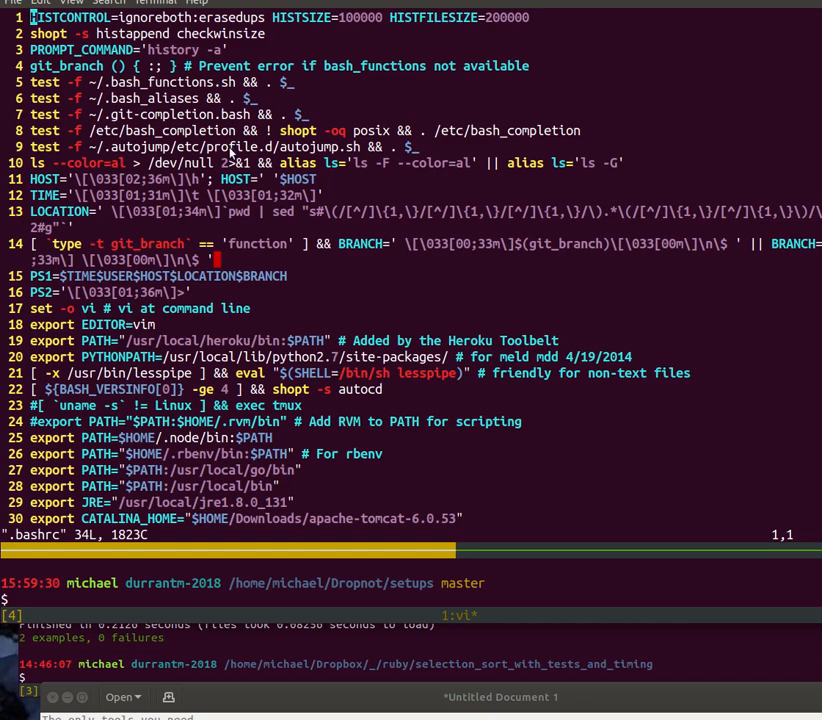
pyautogui.moveTo(215, 418)
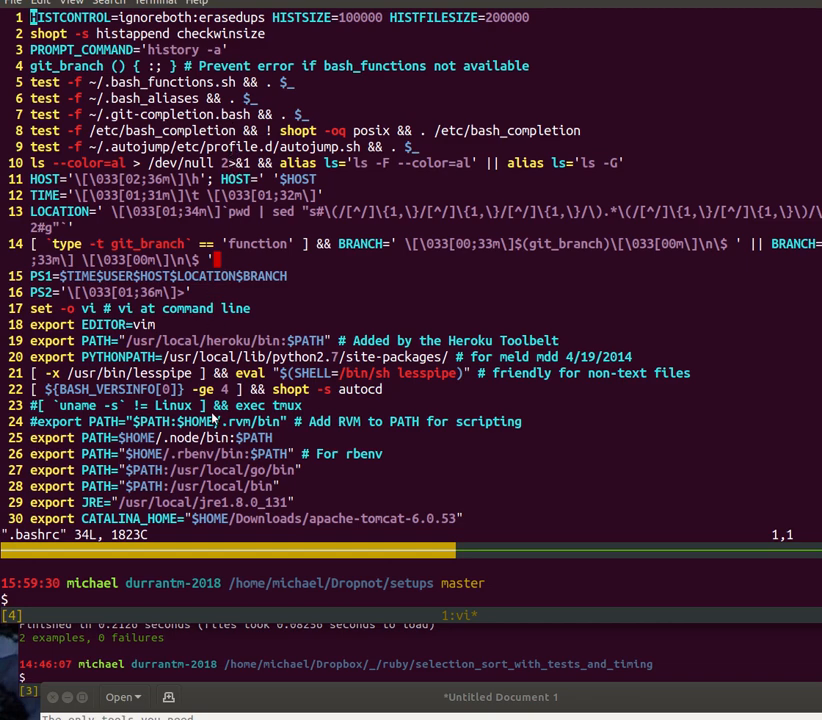
# Step: Scroll the reopened .bashrc down to its final rbenv, fzf and nvm lines
pyautogui.scroll(-3)
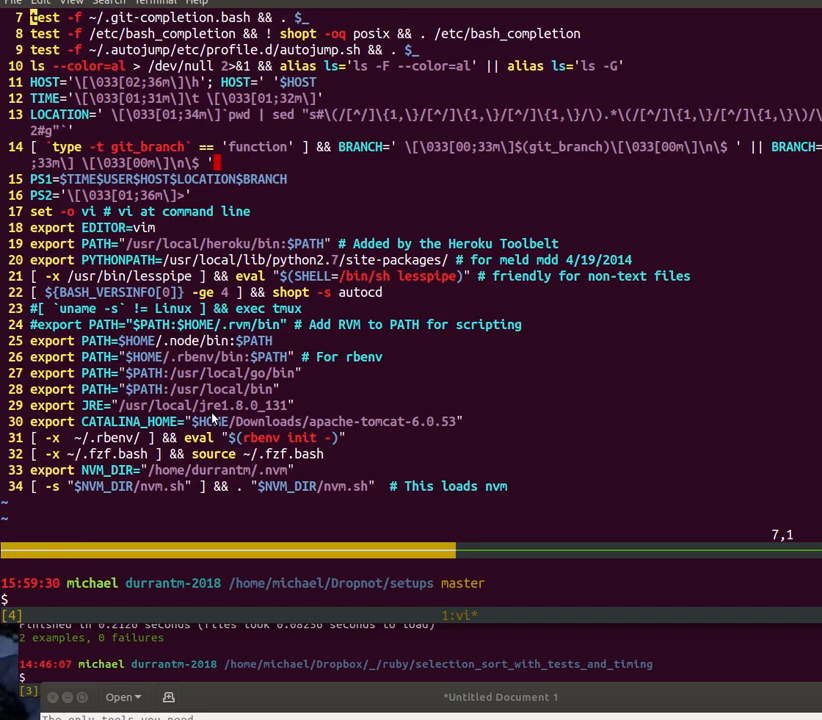